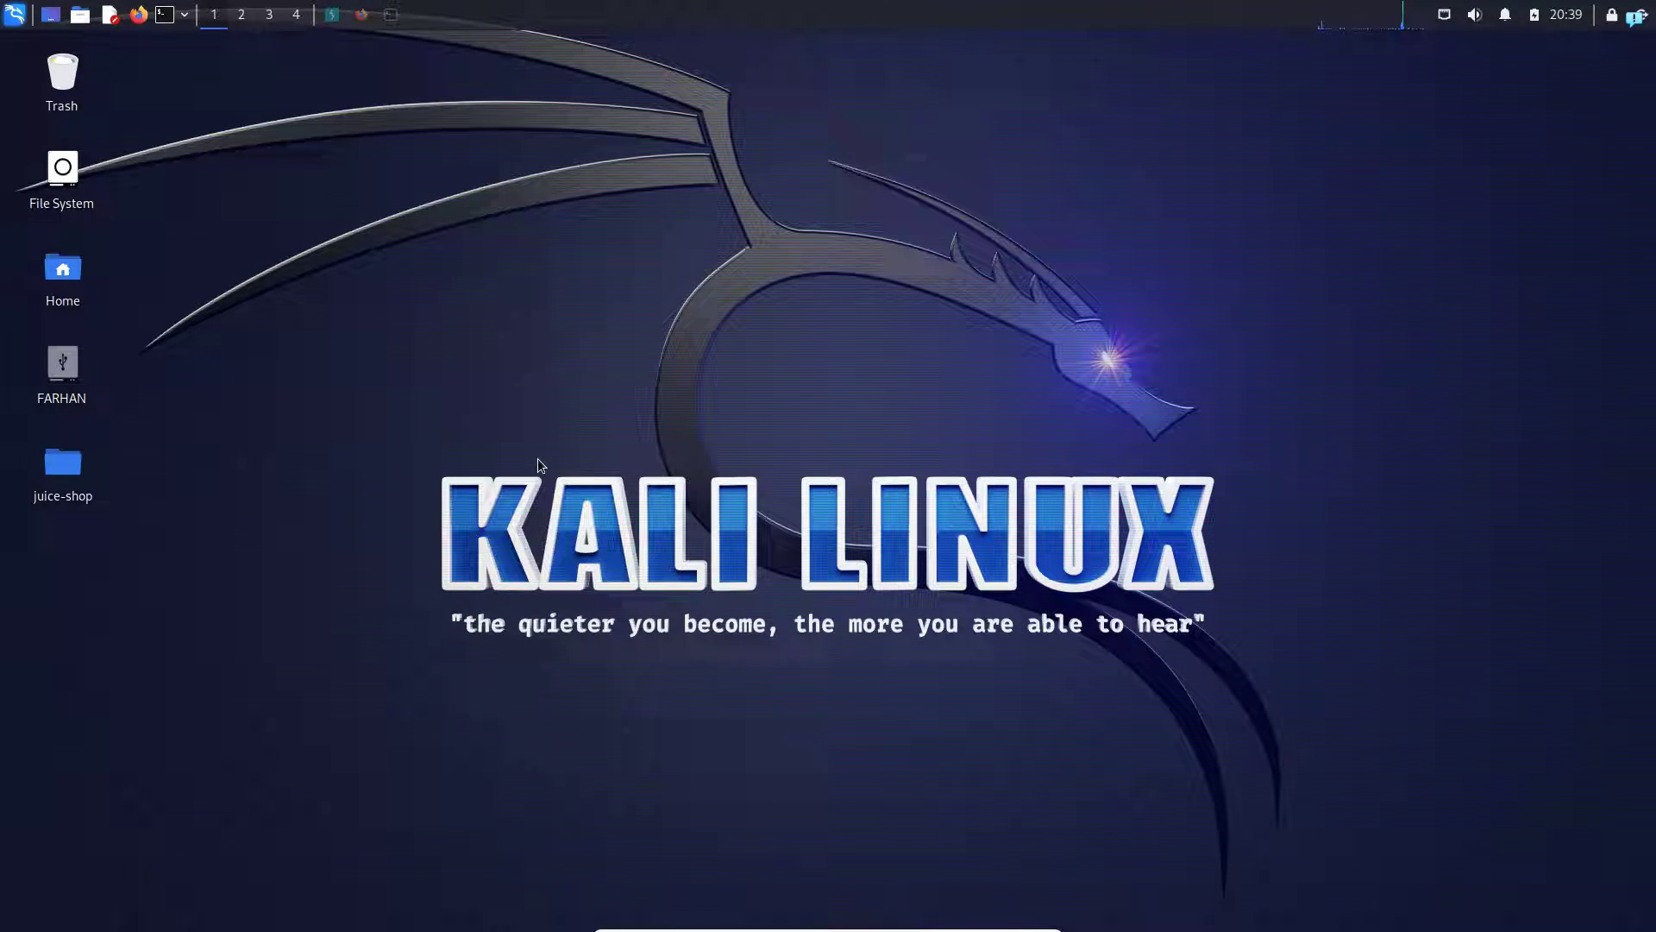
mouse_move(534, 427)
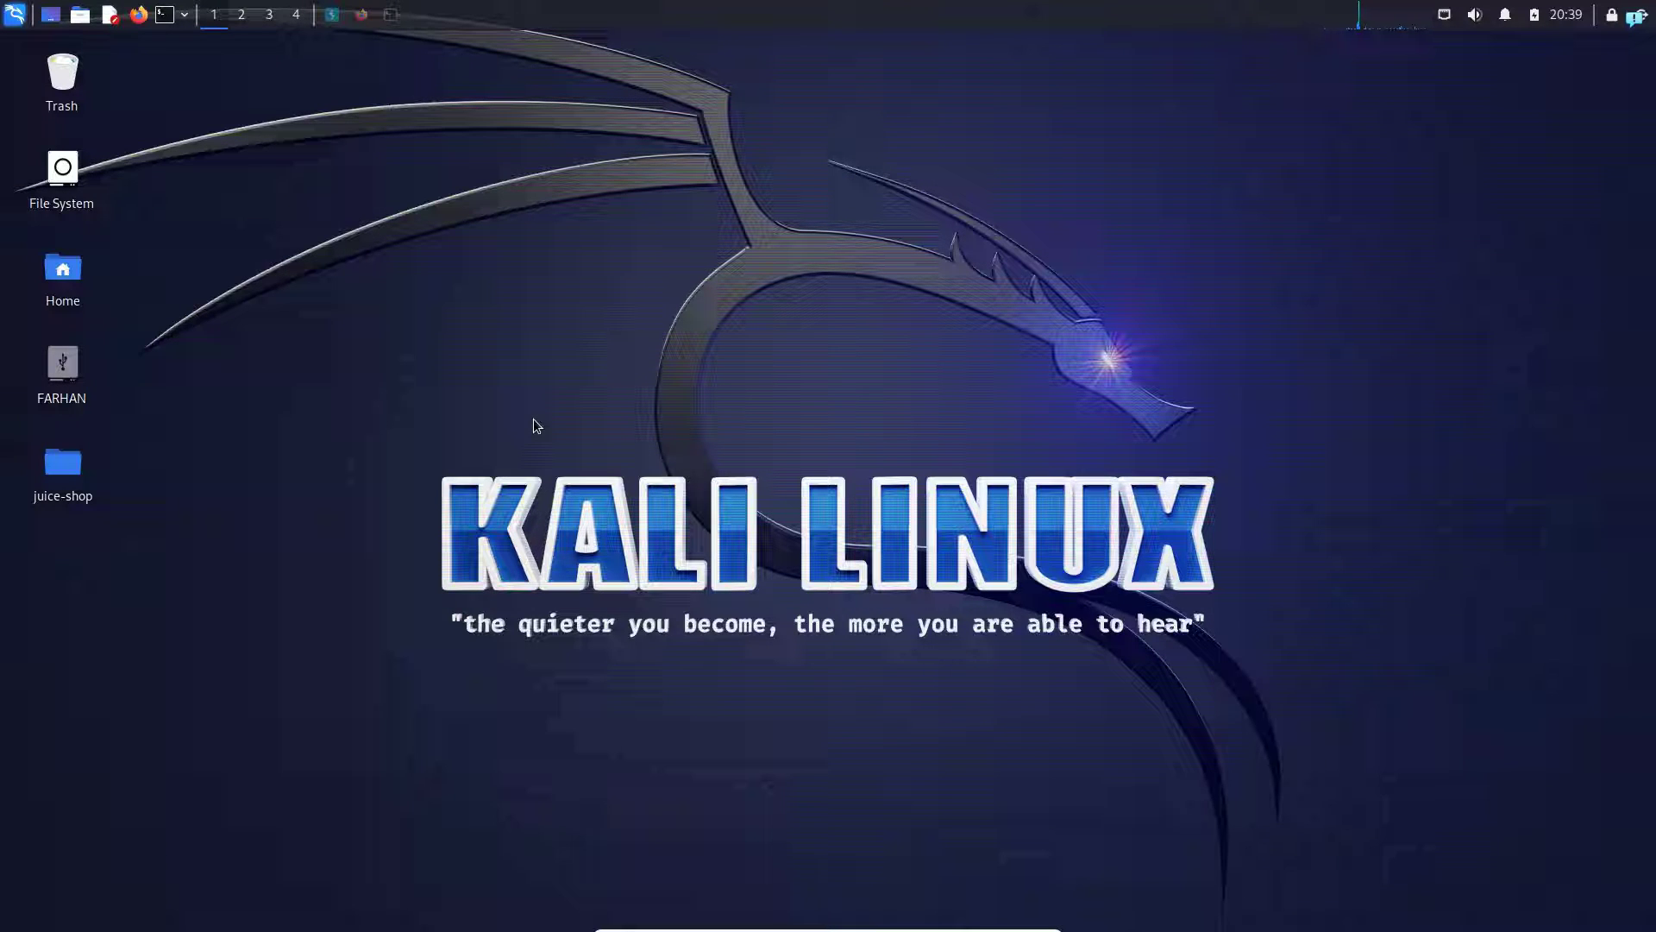
mouse_move(518, 415)
text(whoami g)
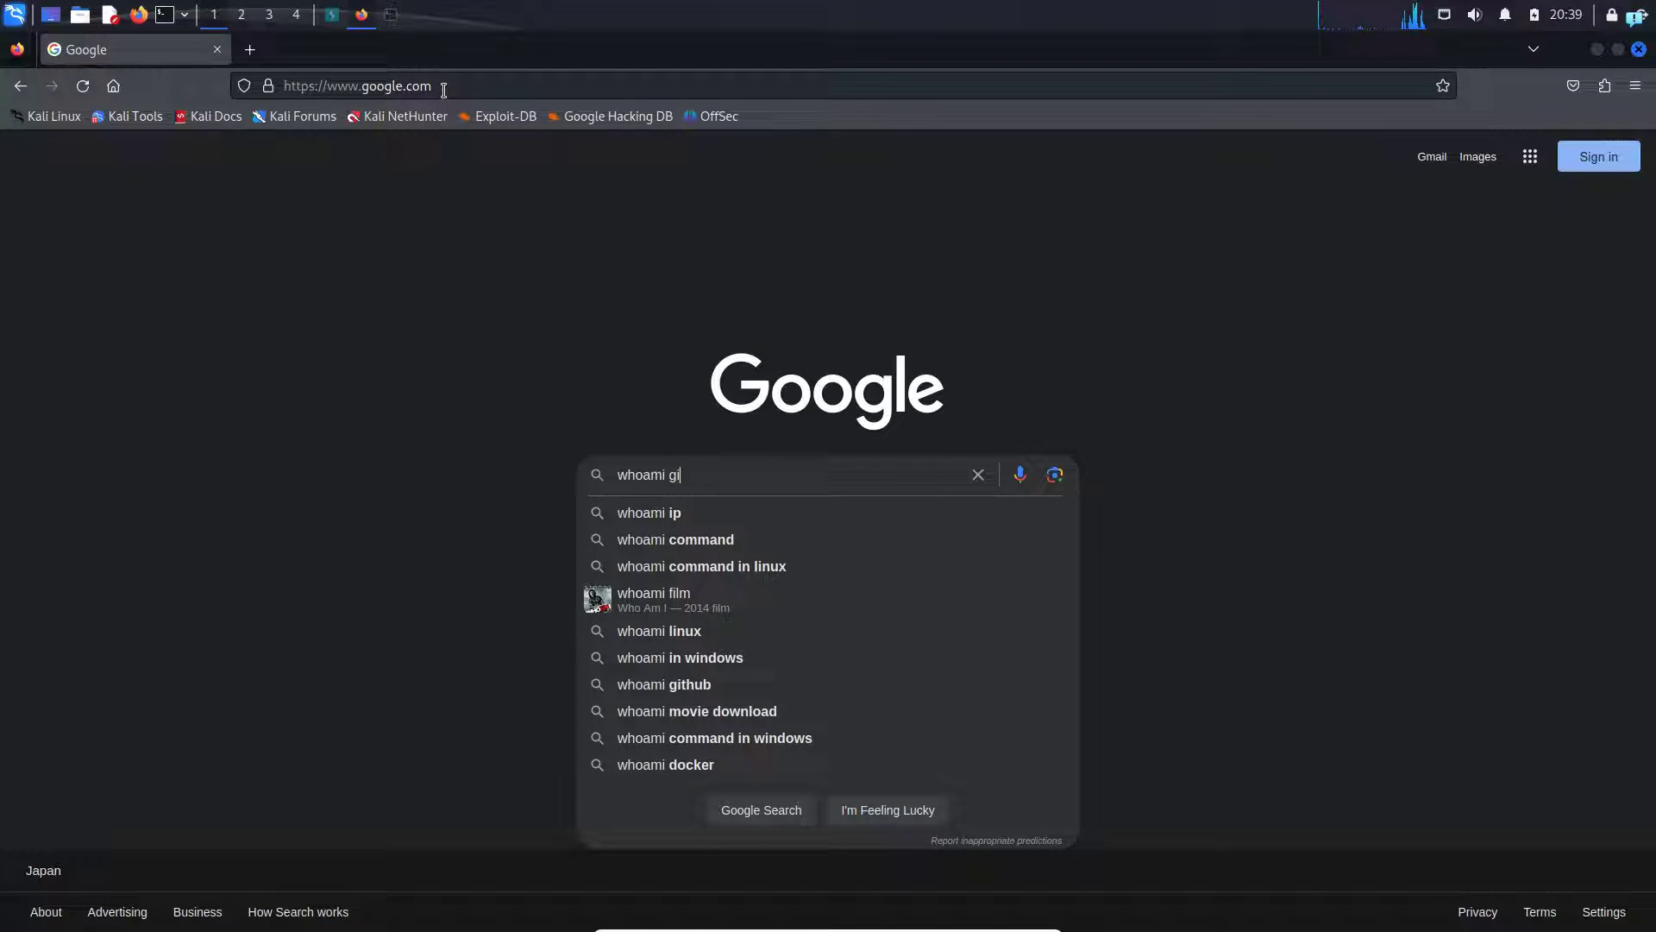
Step: Open the owerdogan/whoami-project repository from the search results and copy its HTTPS clone URL
click(663, 684)
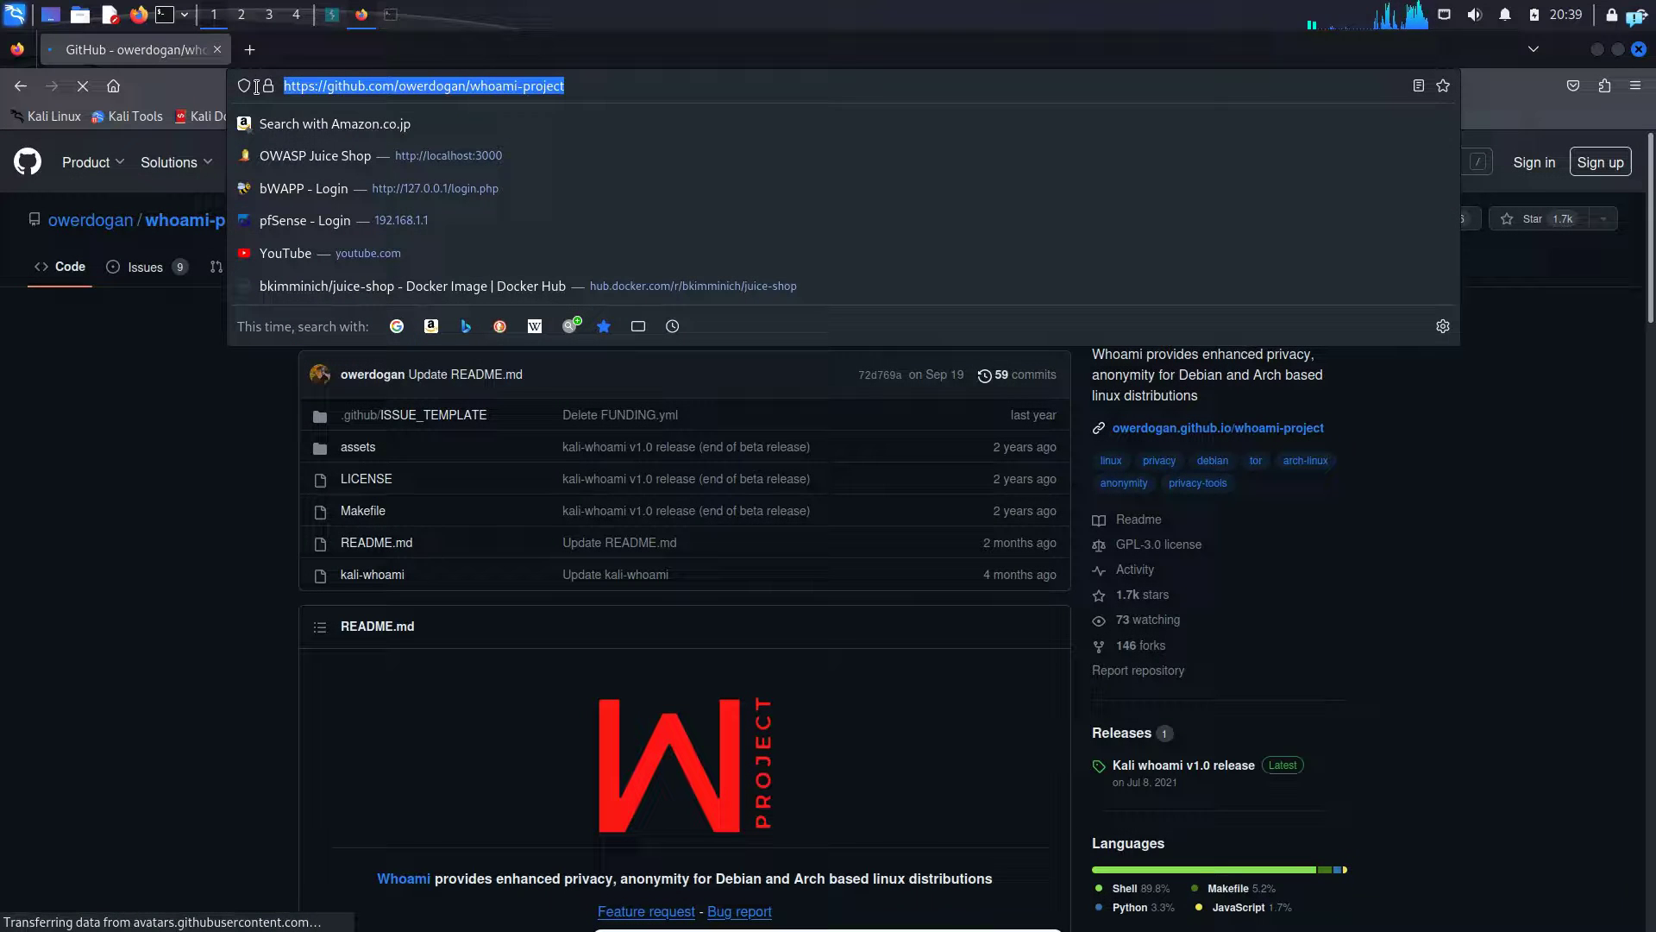
click(239, 476)
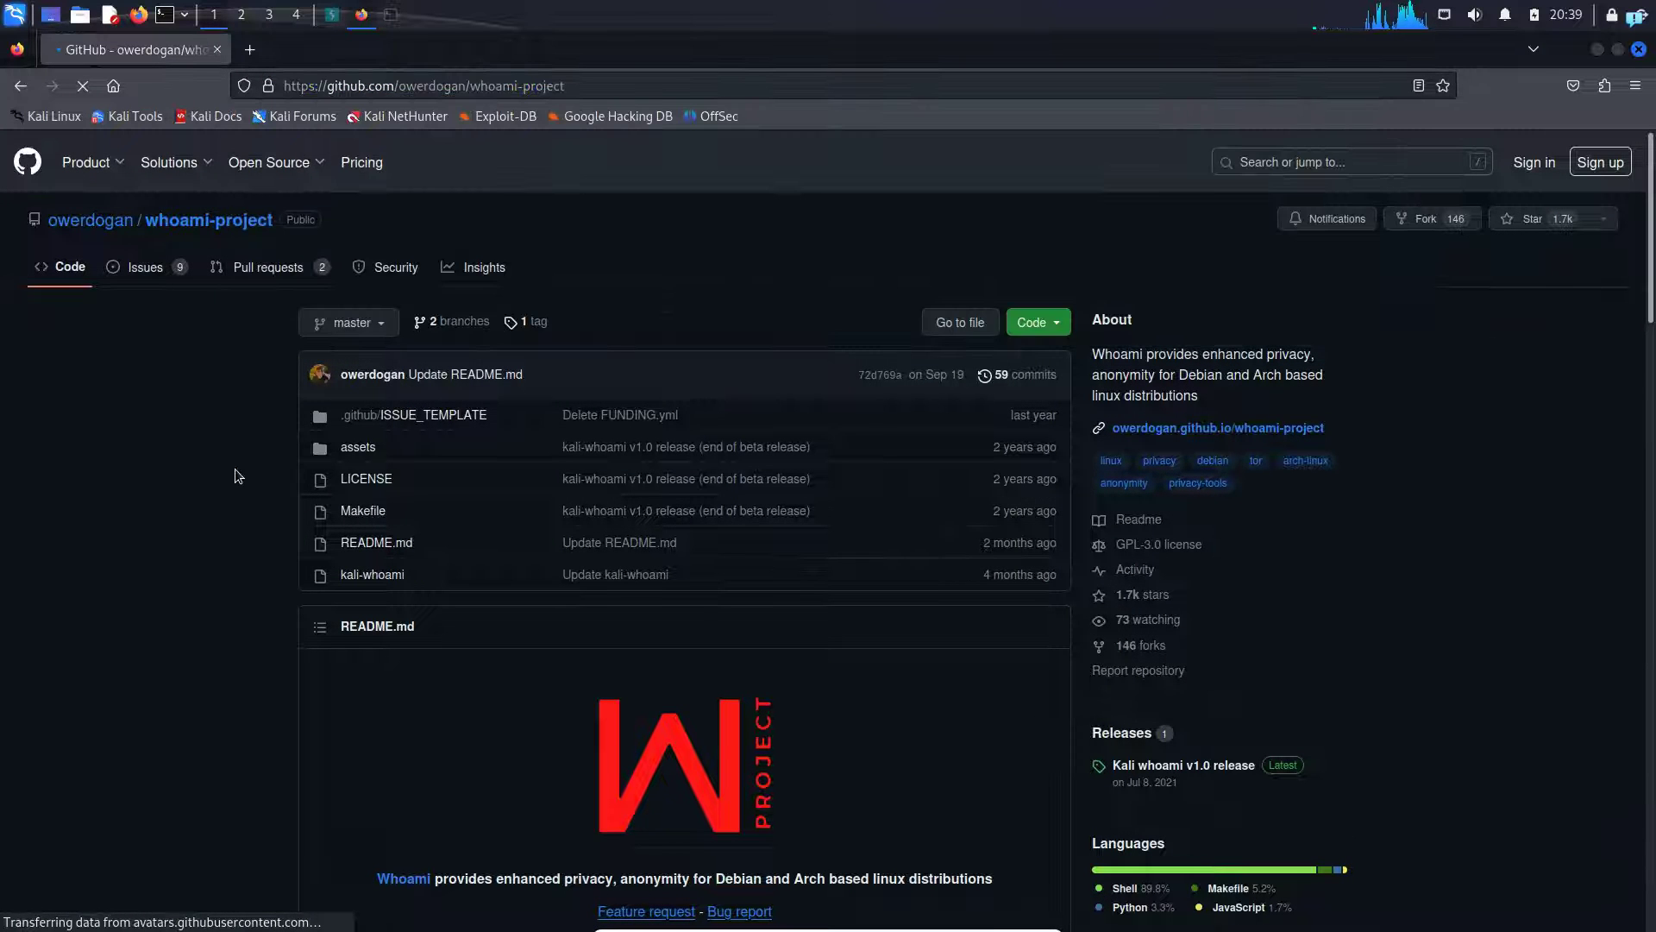
click(1038, 321)
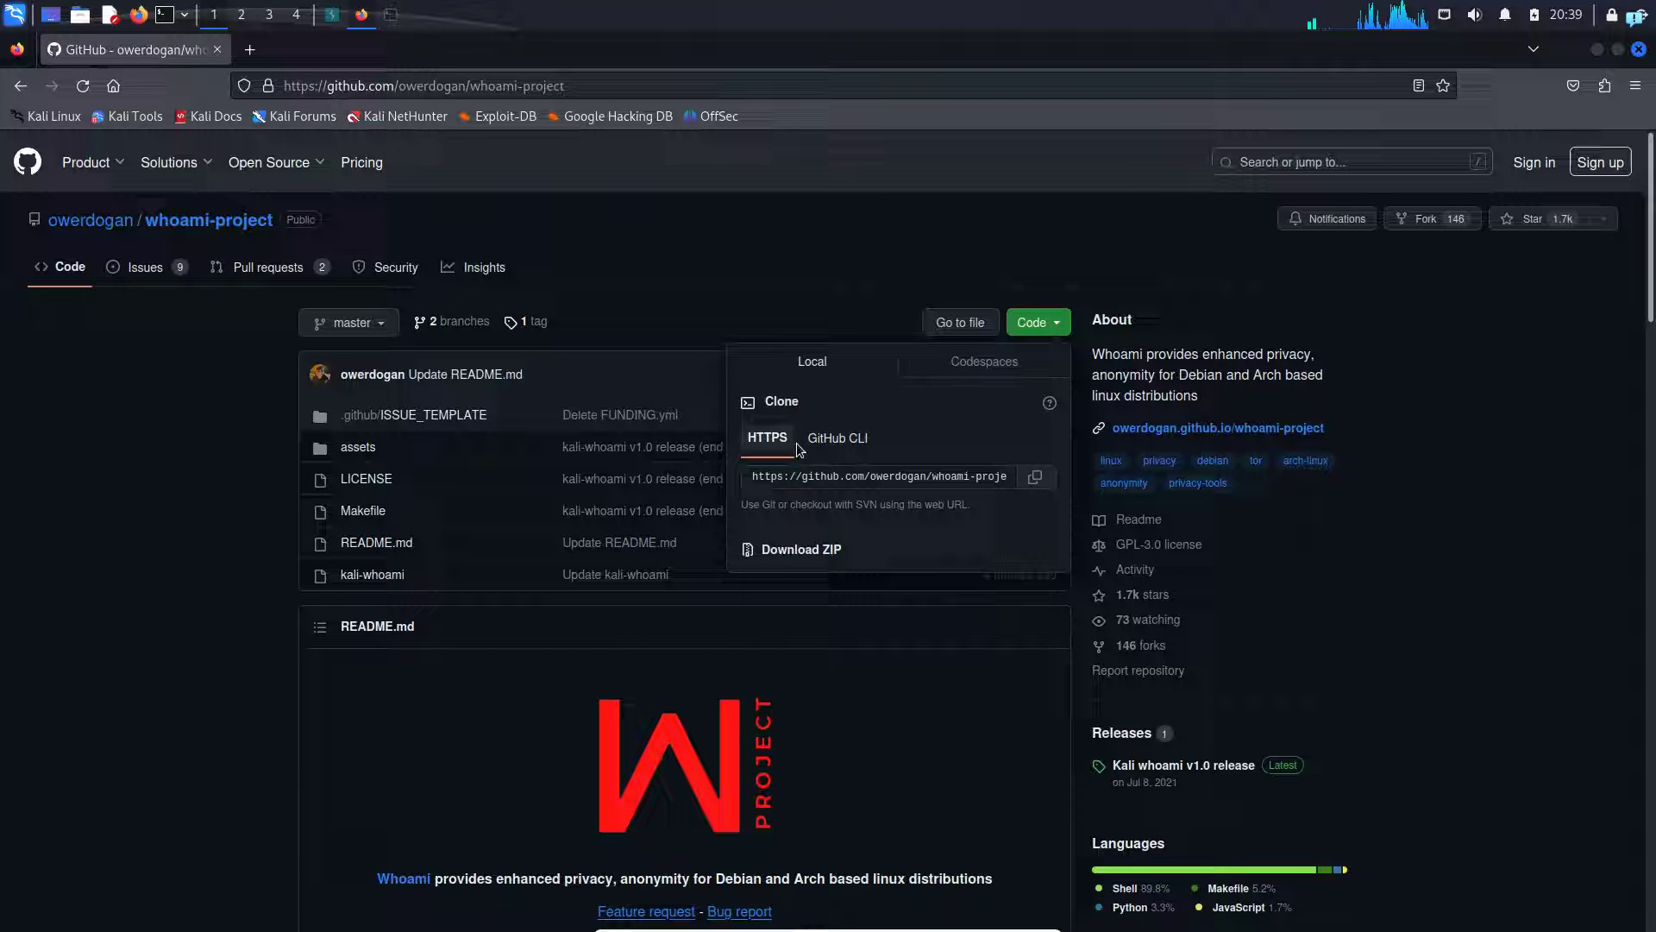
click(1036, 477)
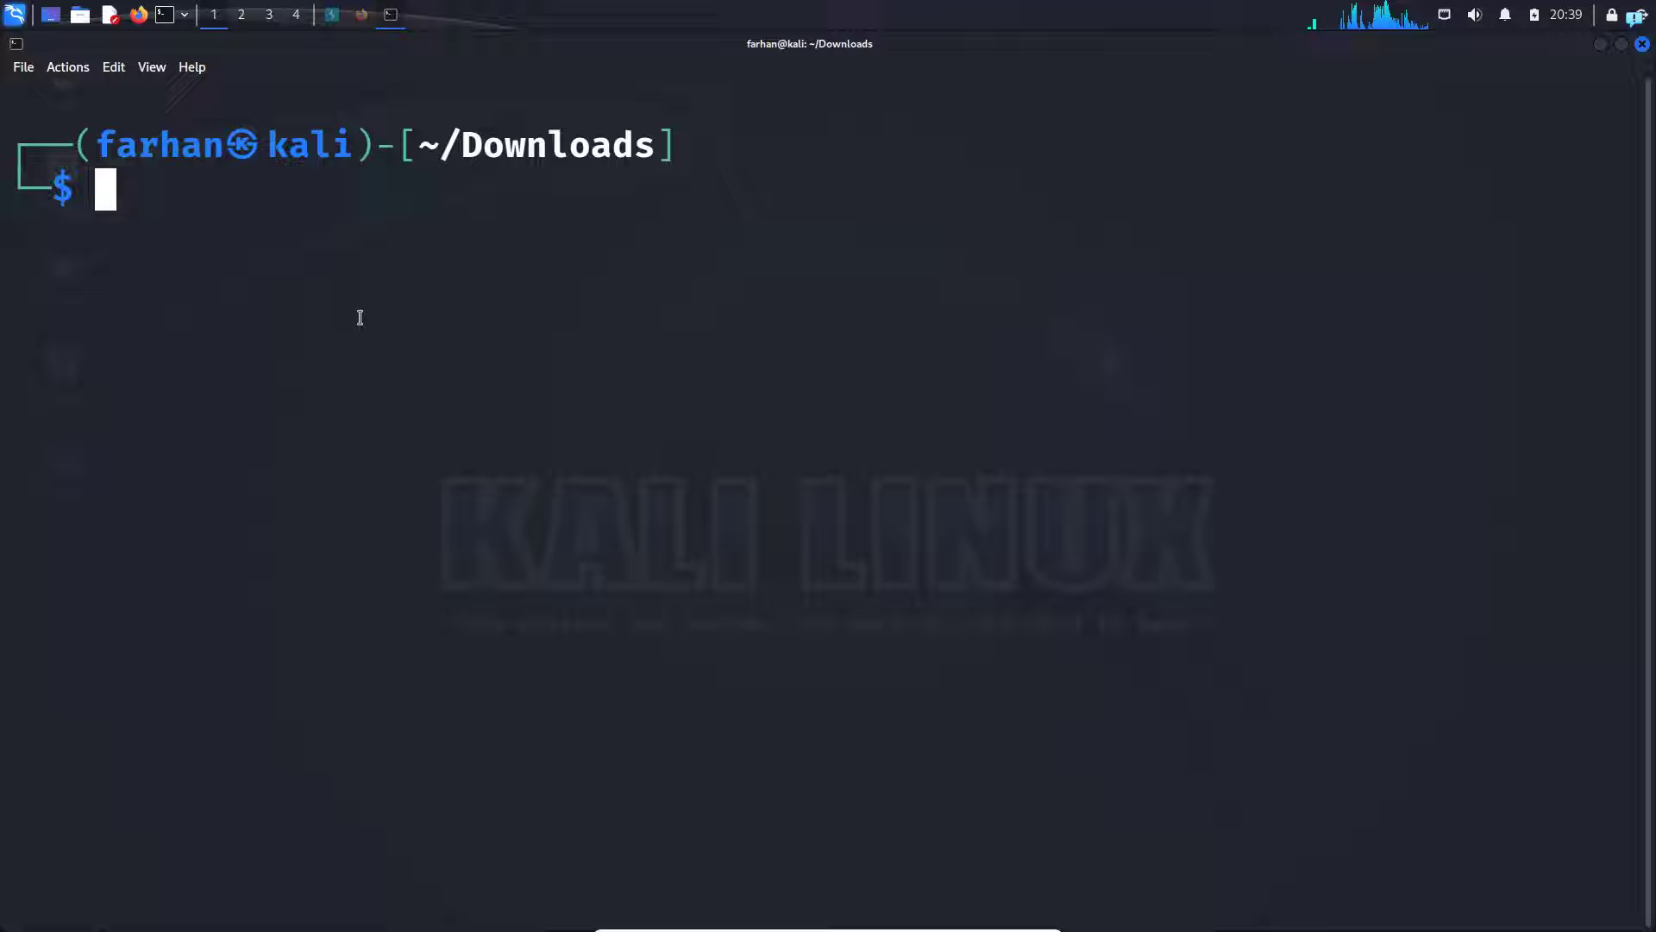
text(git clone https://github.com/juice-shop/juice-shop.git)
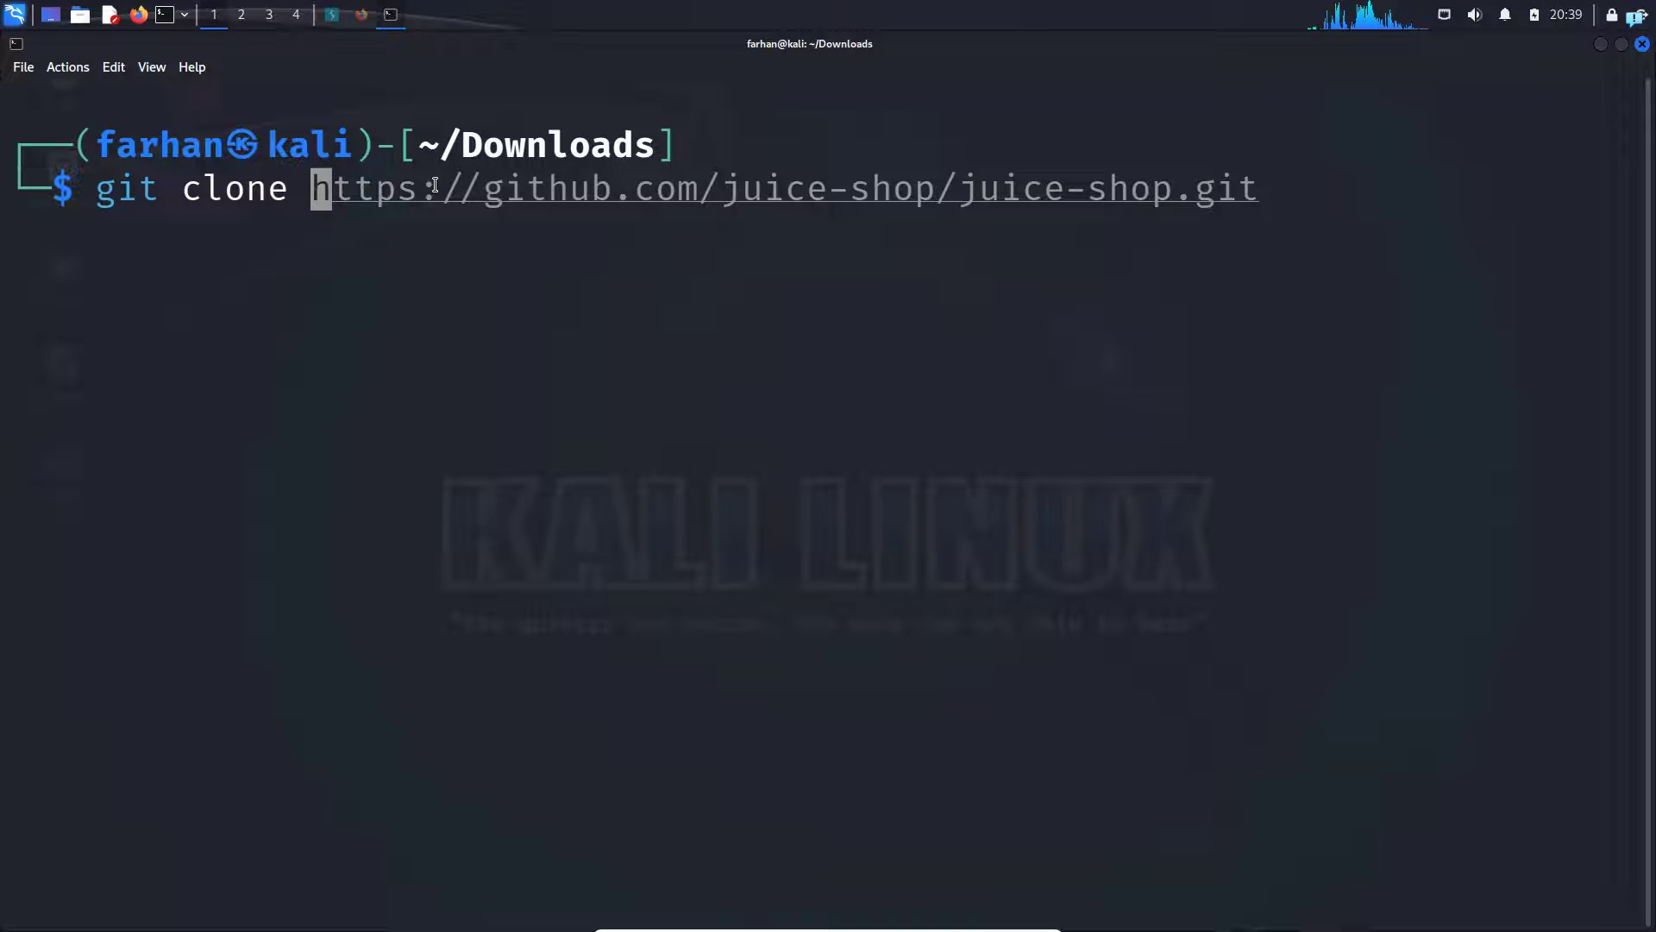
text(https://github.com/owerdogan/whoami-project.git)
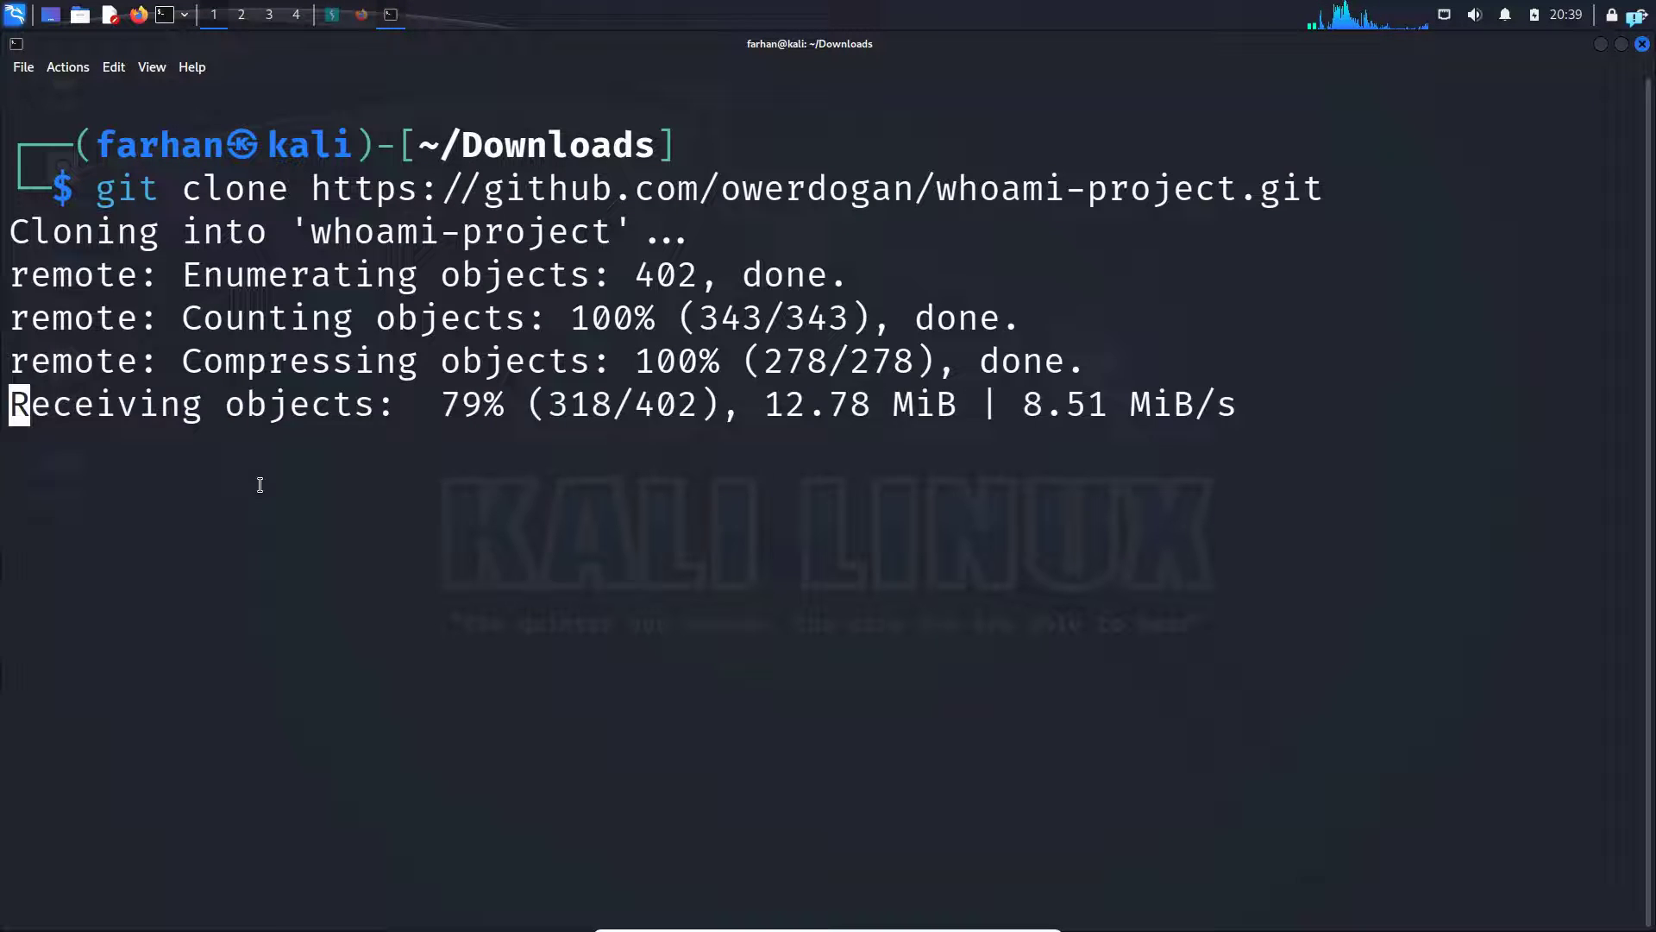
text(ls)
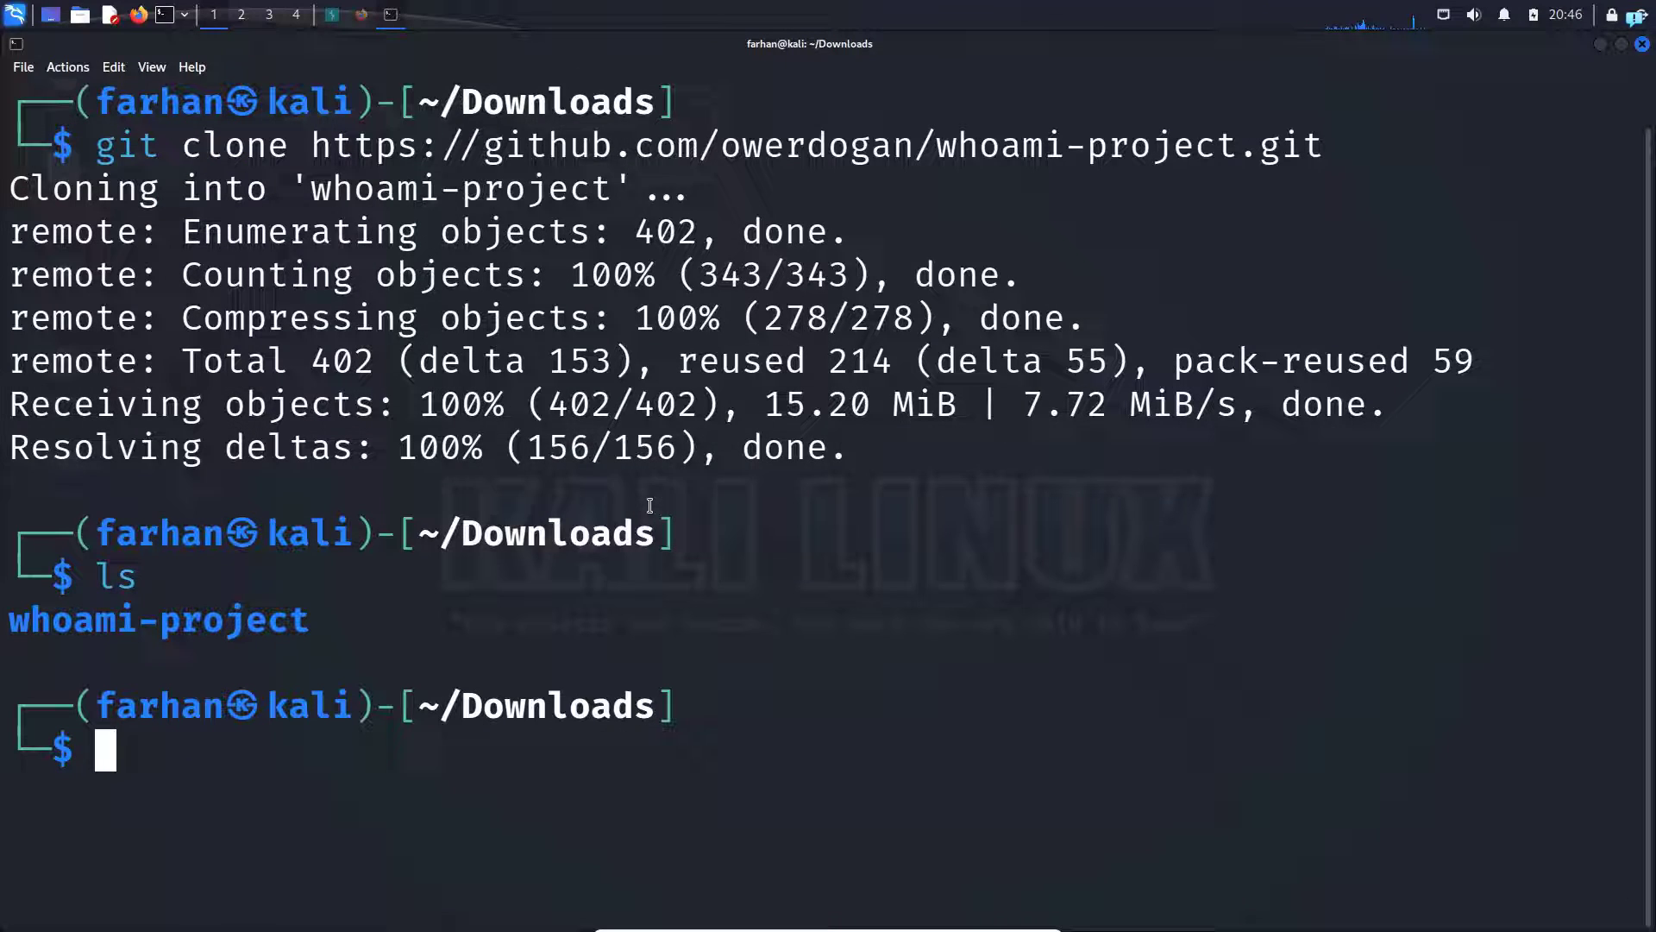
text(cd whoami-project)
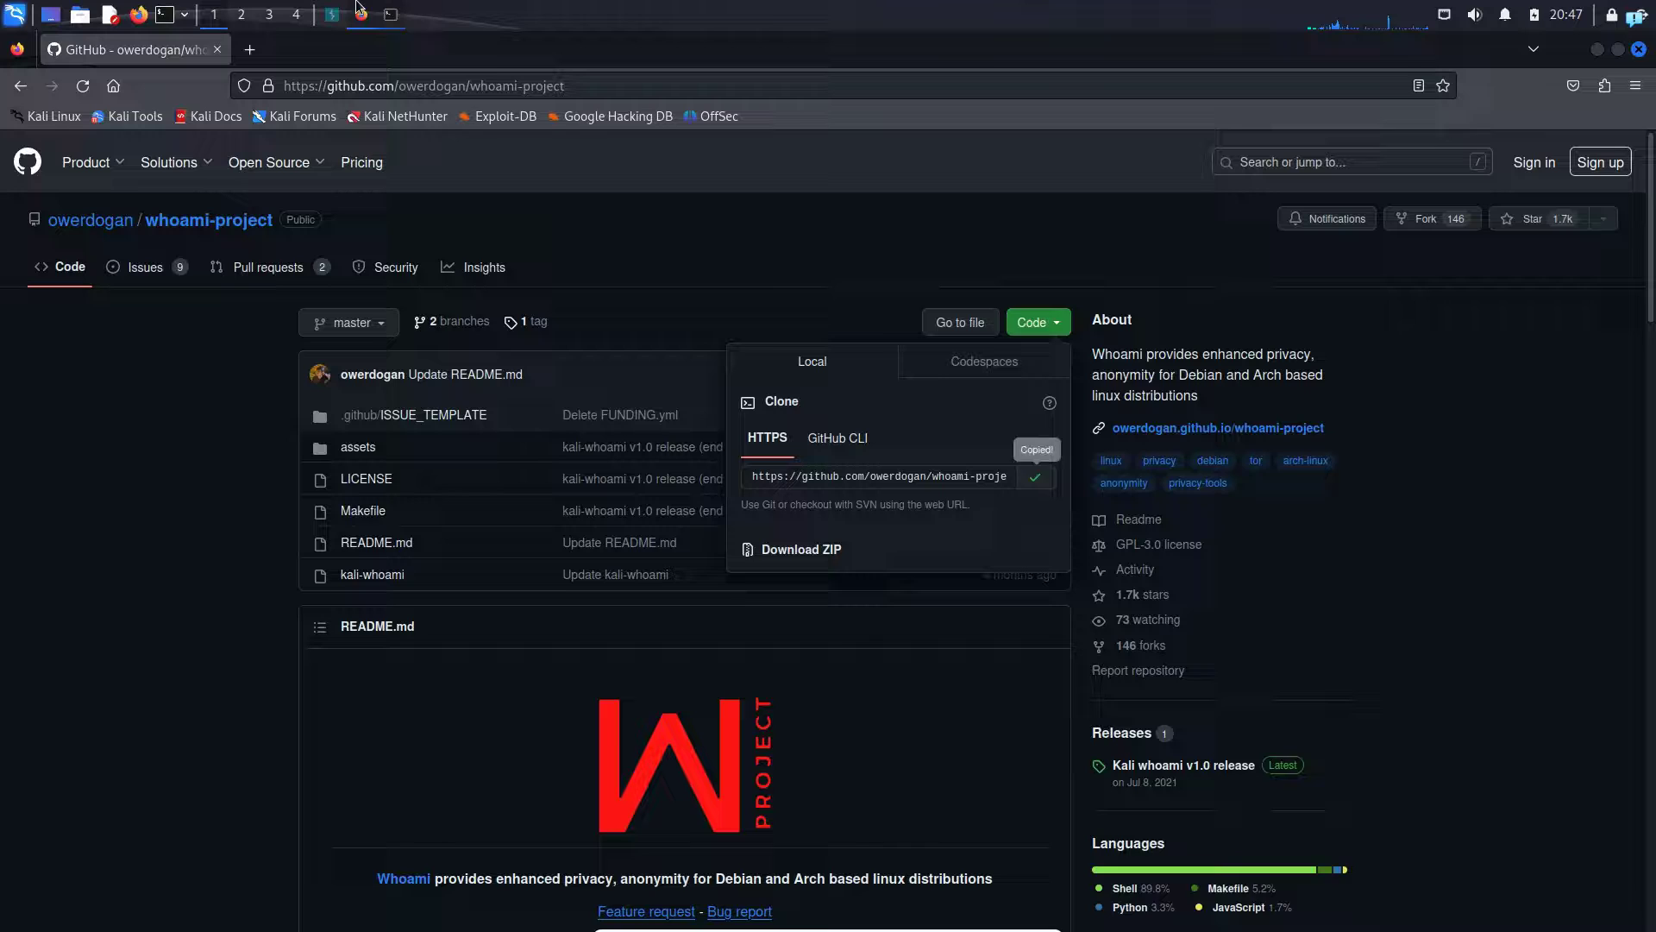
Step: Scroll the README down to the Modules and Getting started sections
scroll(down, 3)
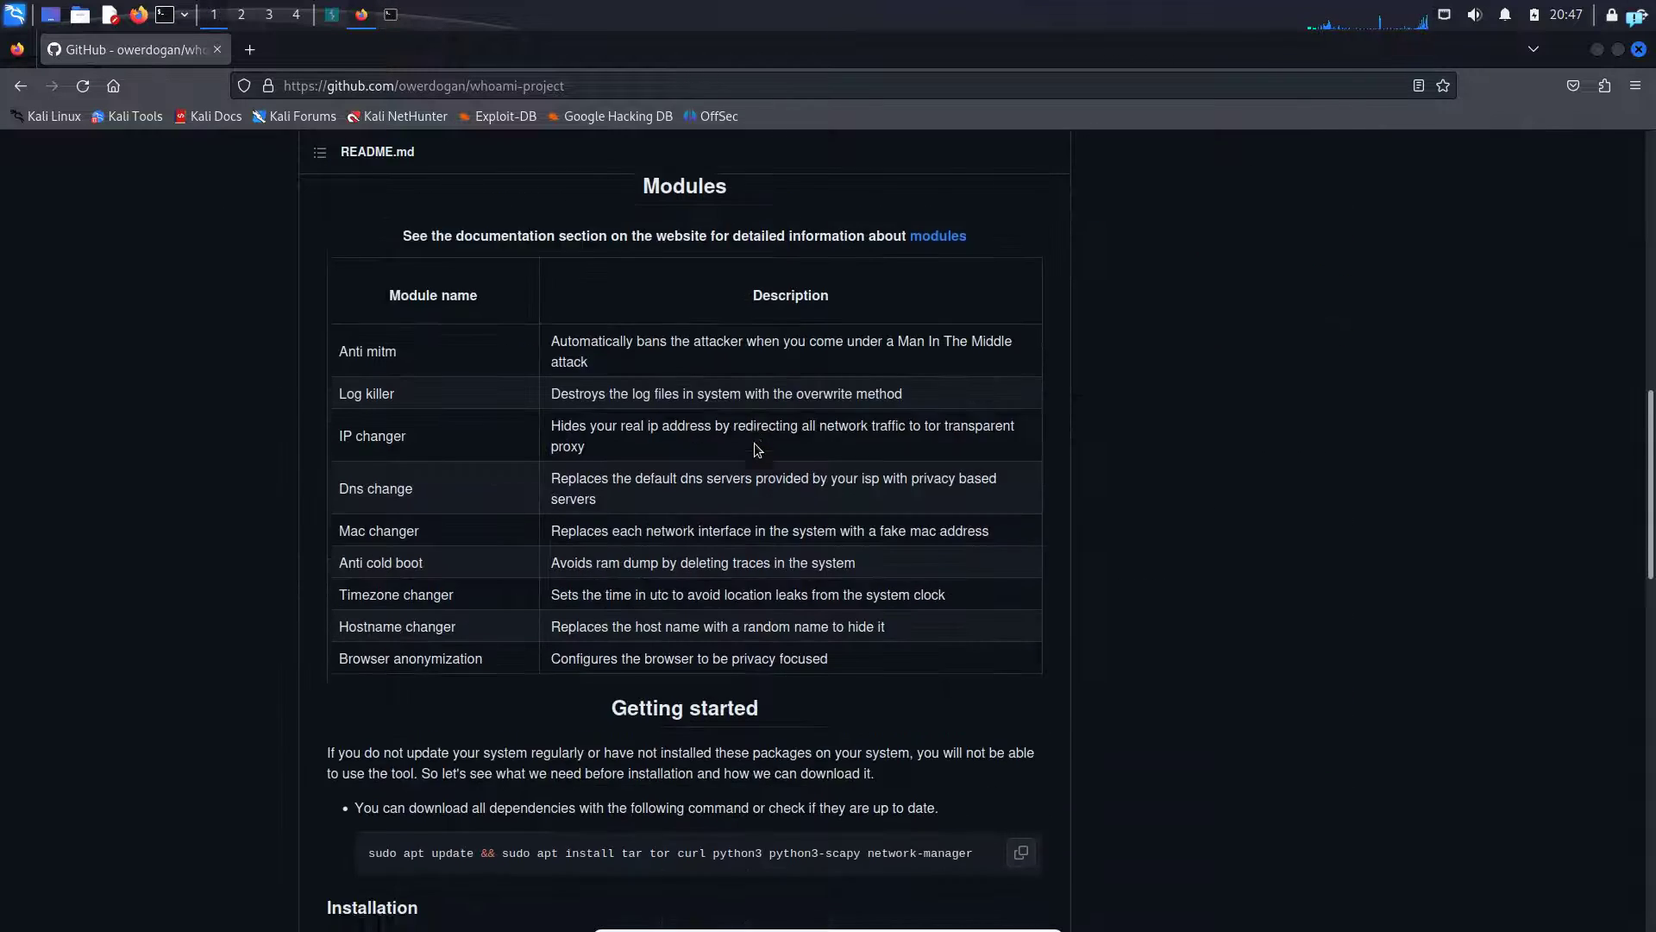
scroll(down, 3)
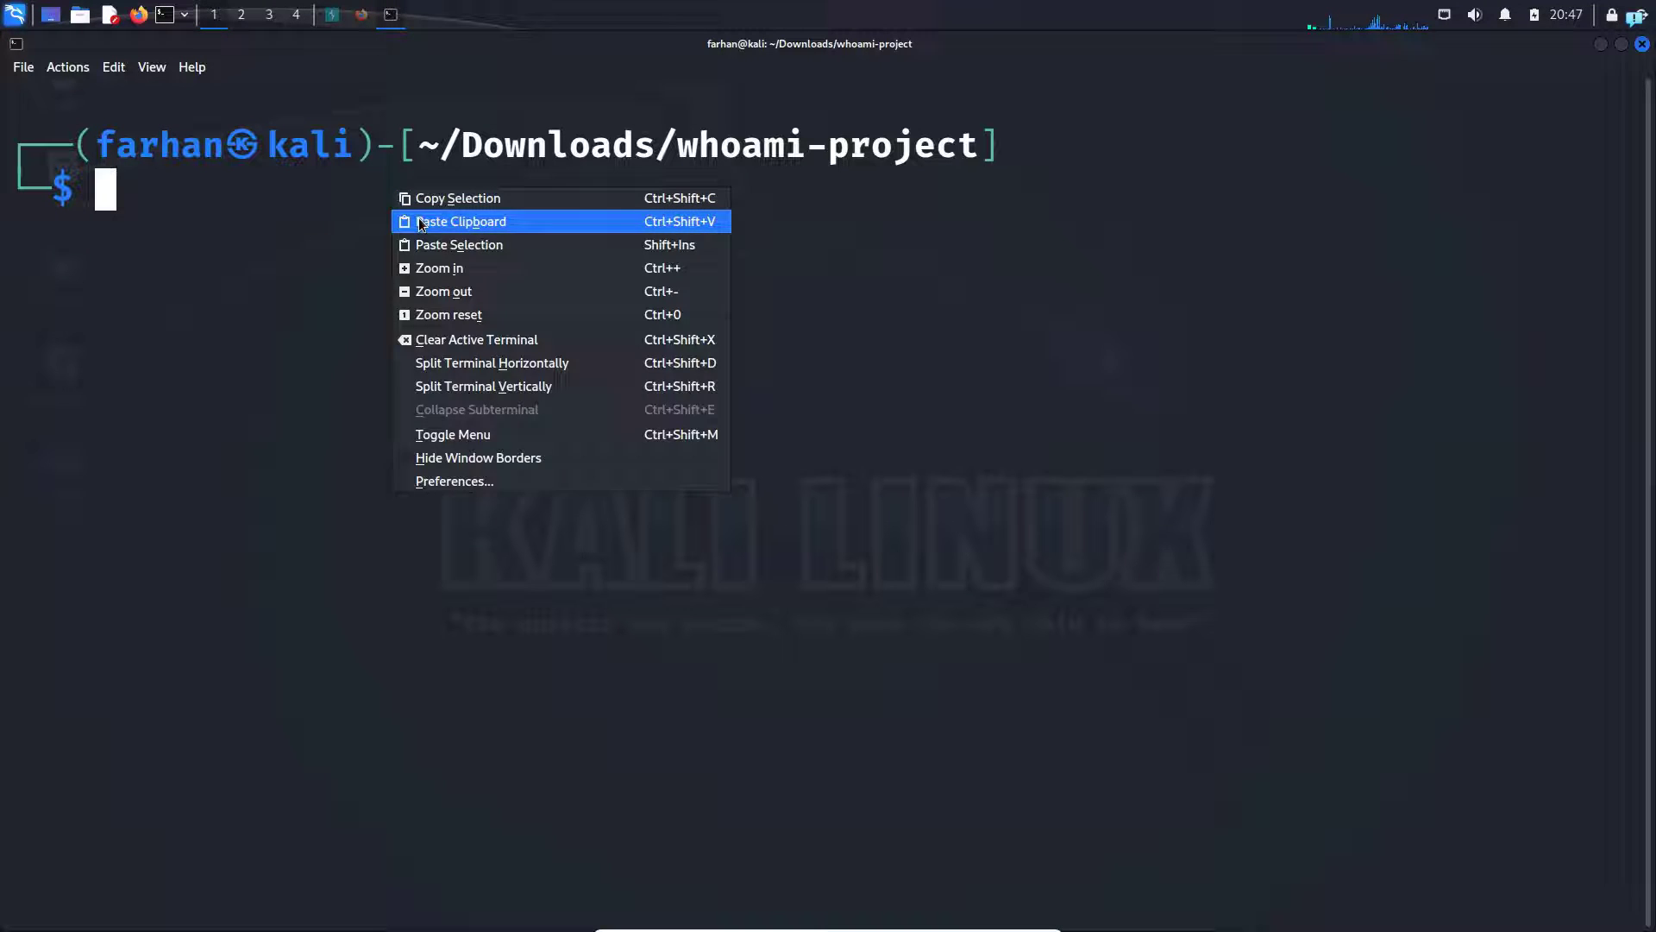
Step: Run the pasted apt install command for tor, curl, python3-scapy and network-manager, then clear the screen
click(459, 222)
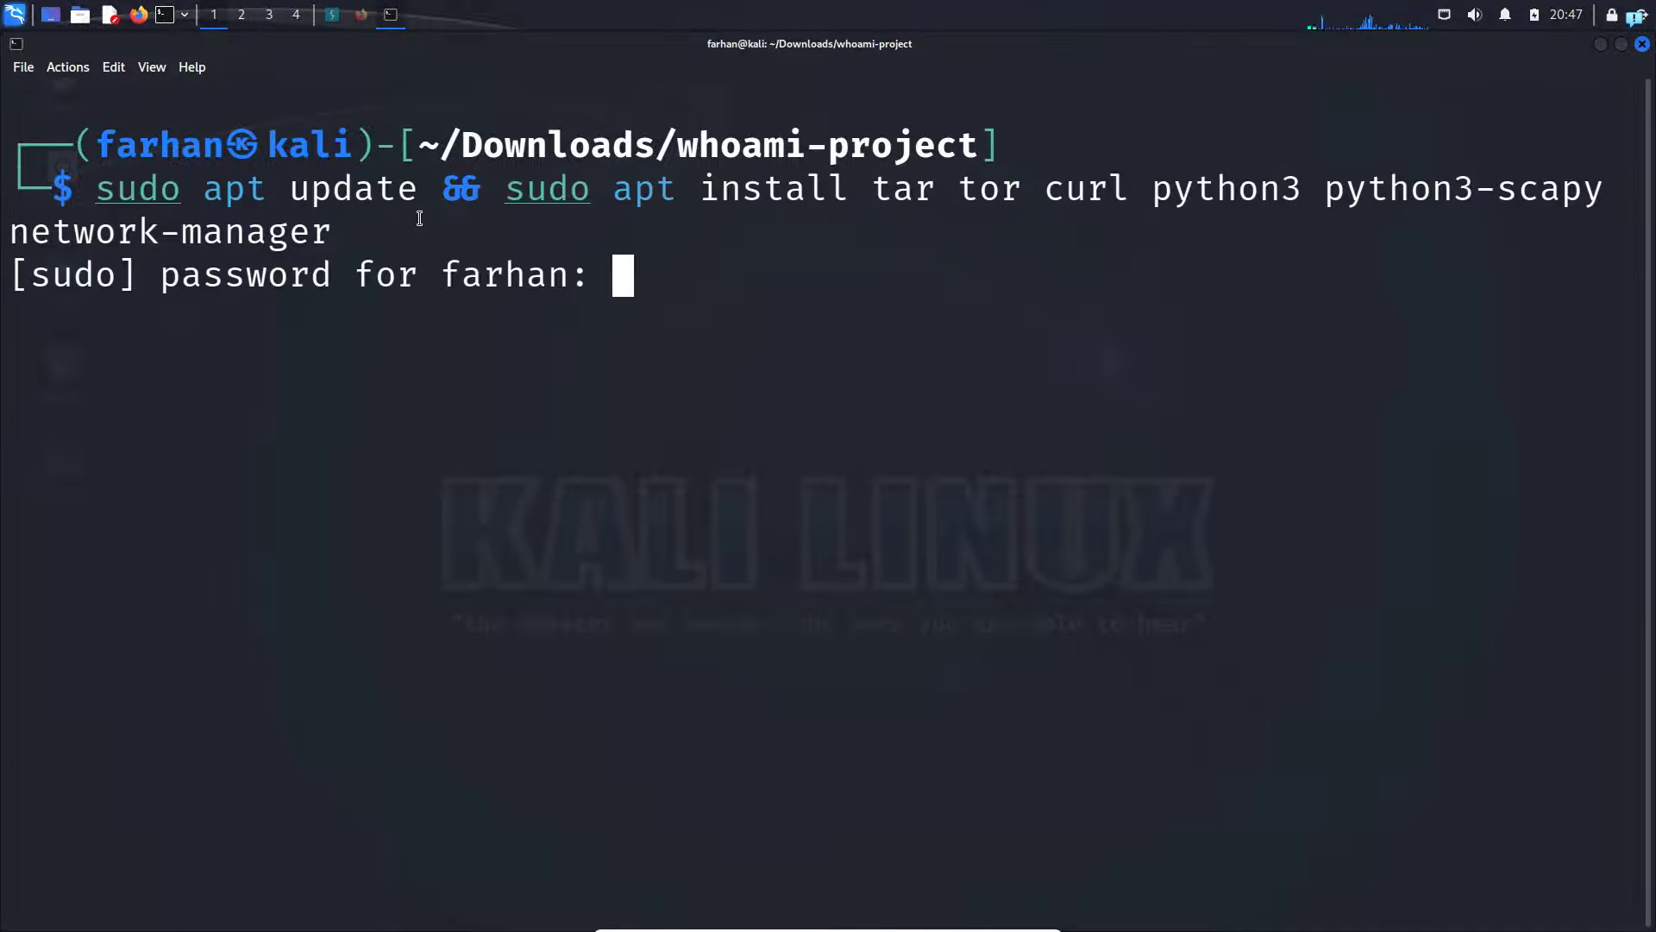
key(Return)
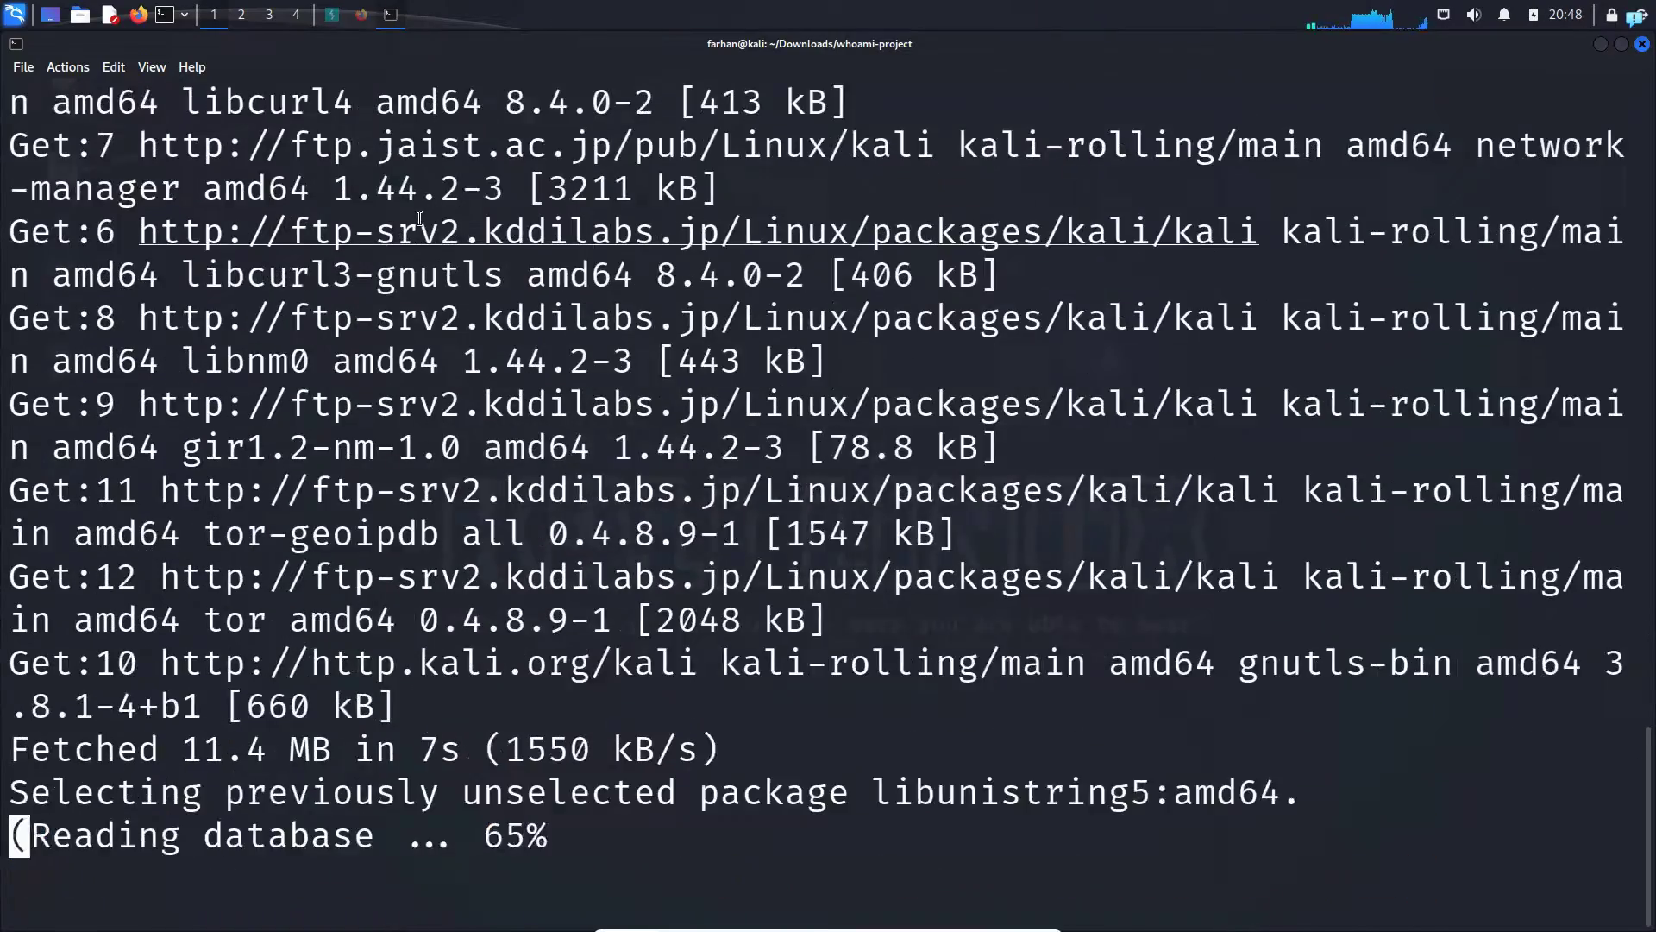
text(clear)
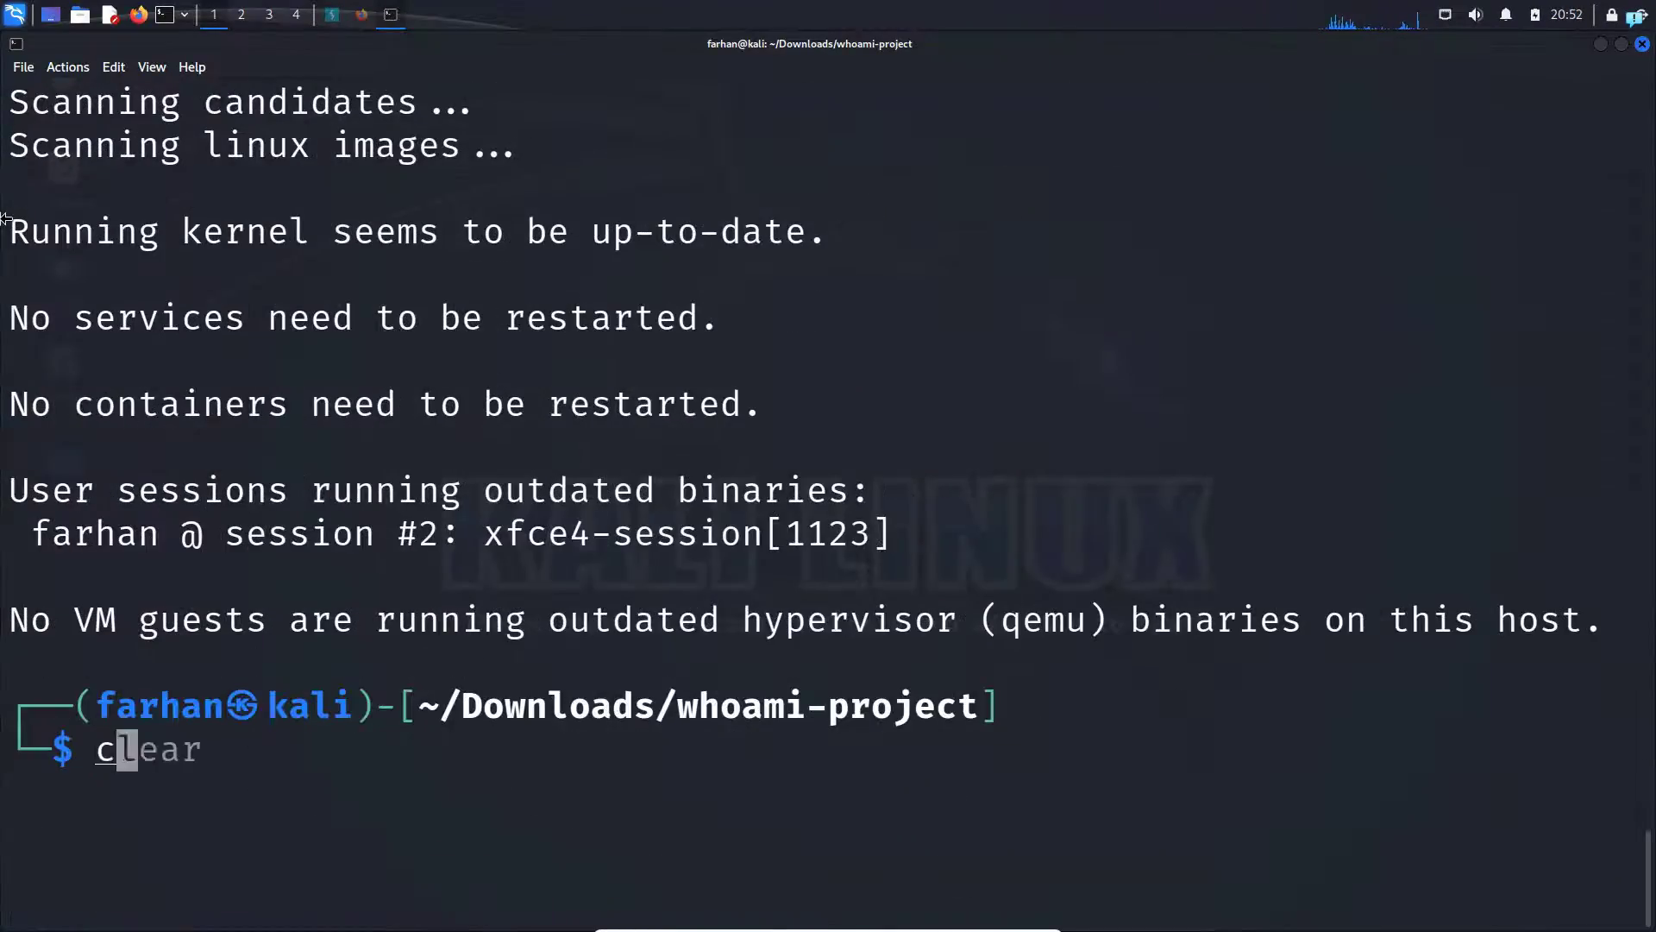
key(Return)
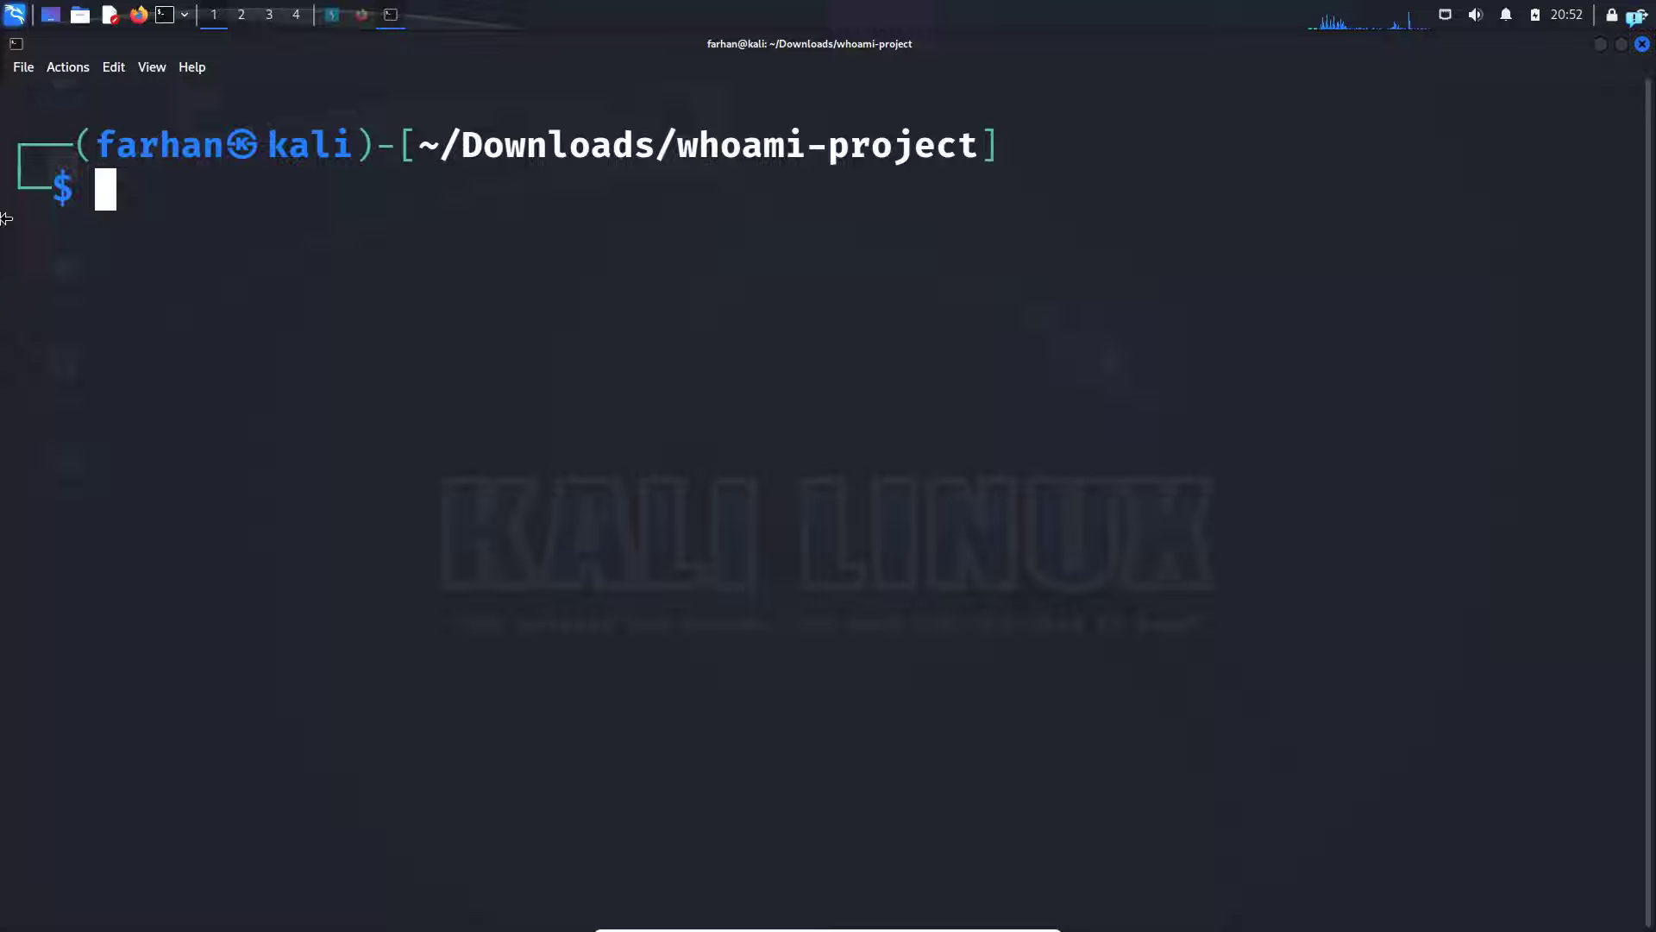
text(sudo make)
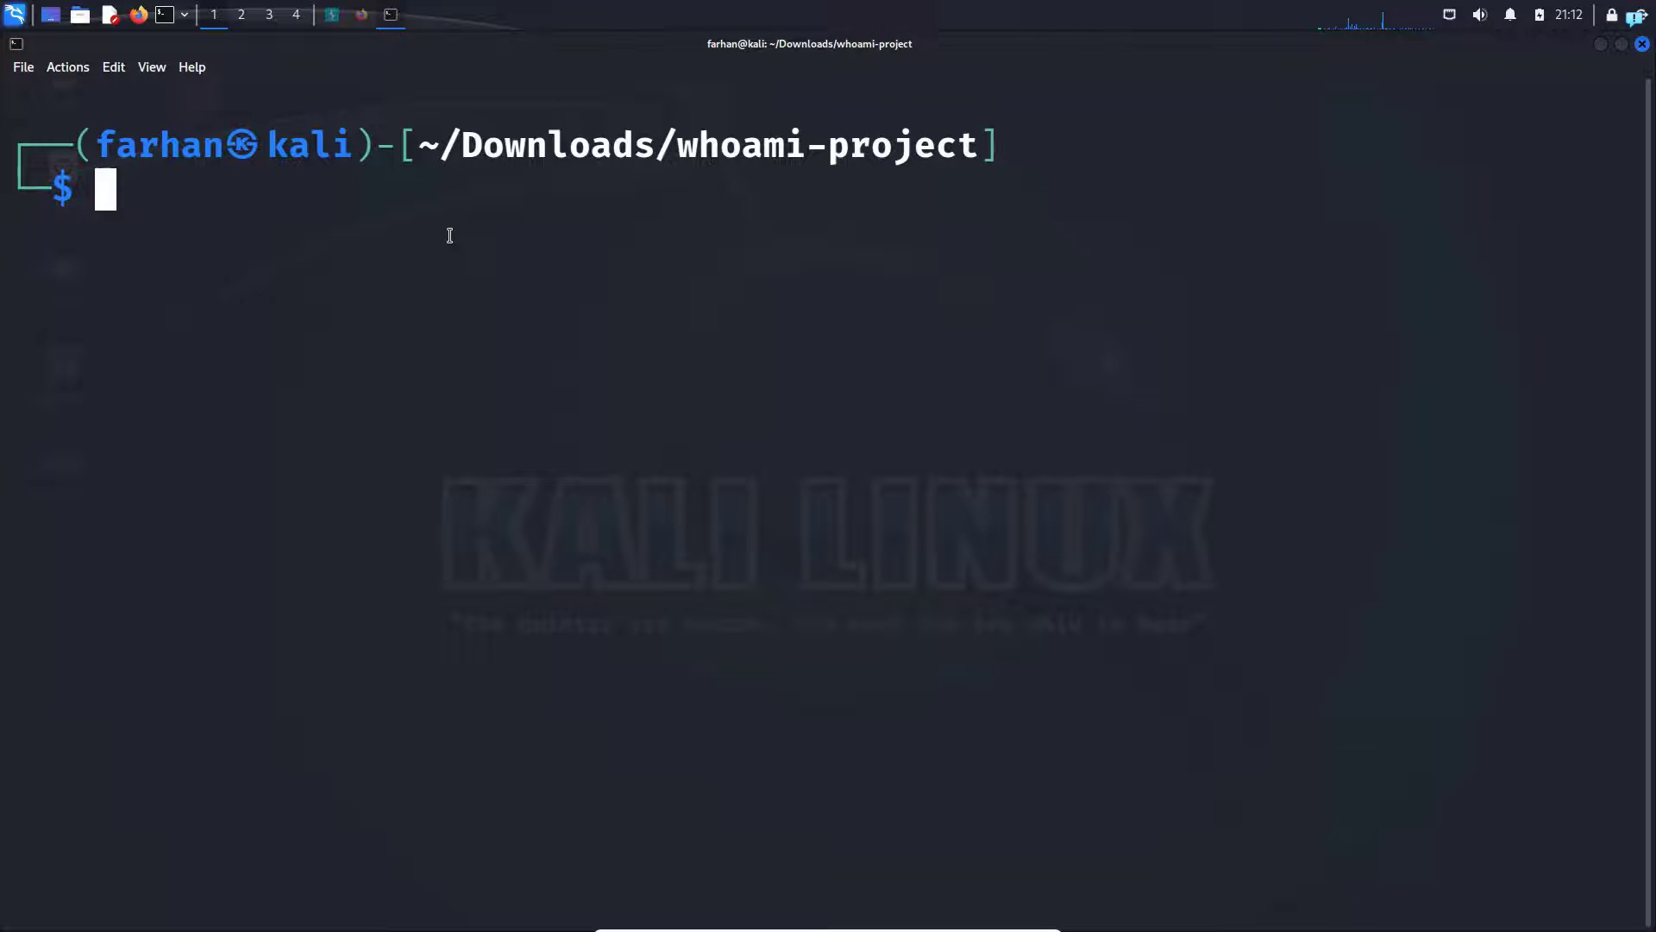
Step: Run sudo kali-whoami --start, then sudo kali-whoami --help to list start, stop, status, fix, help
text(sudo kali-whoami --start)
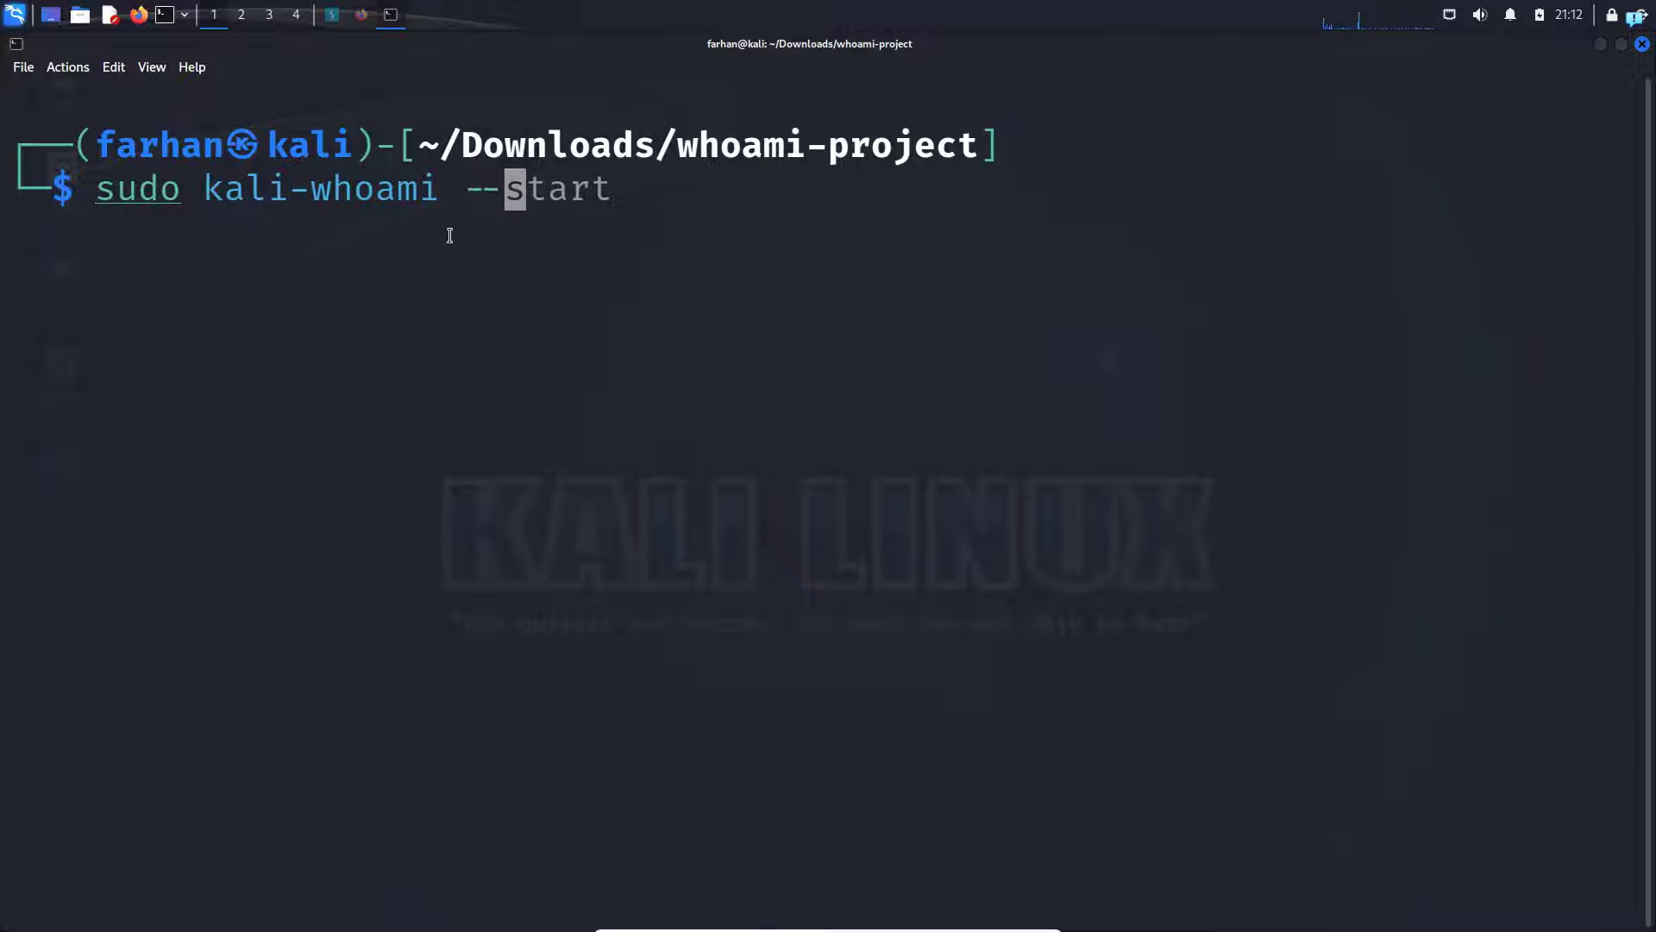
key(Return)
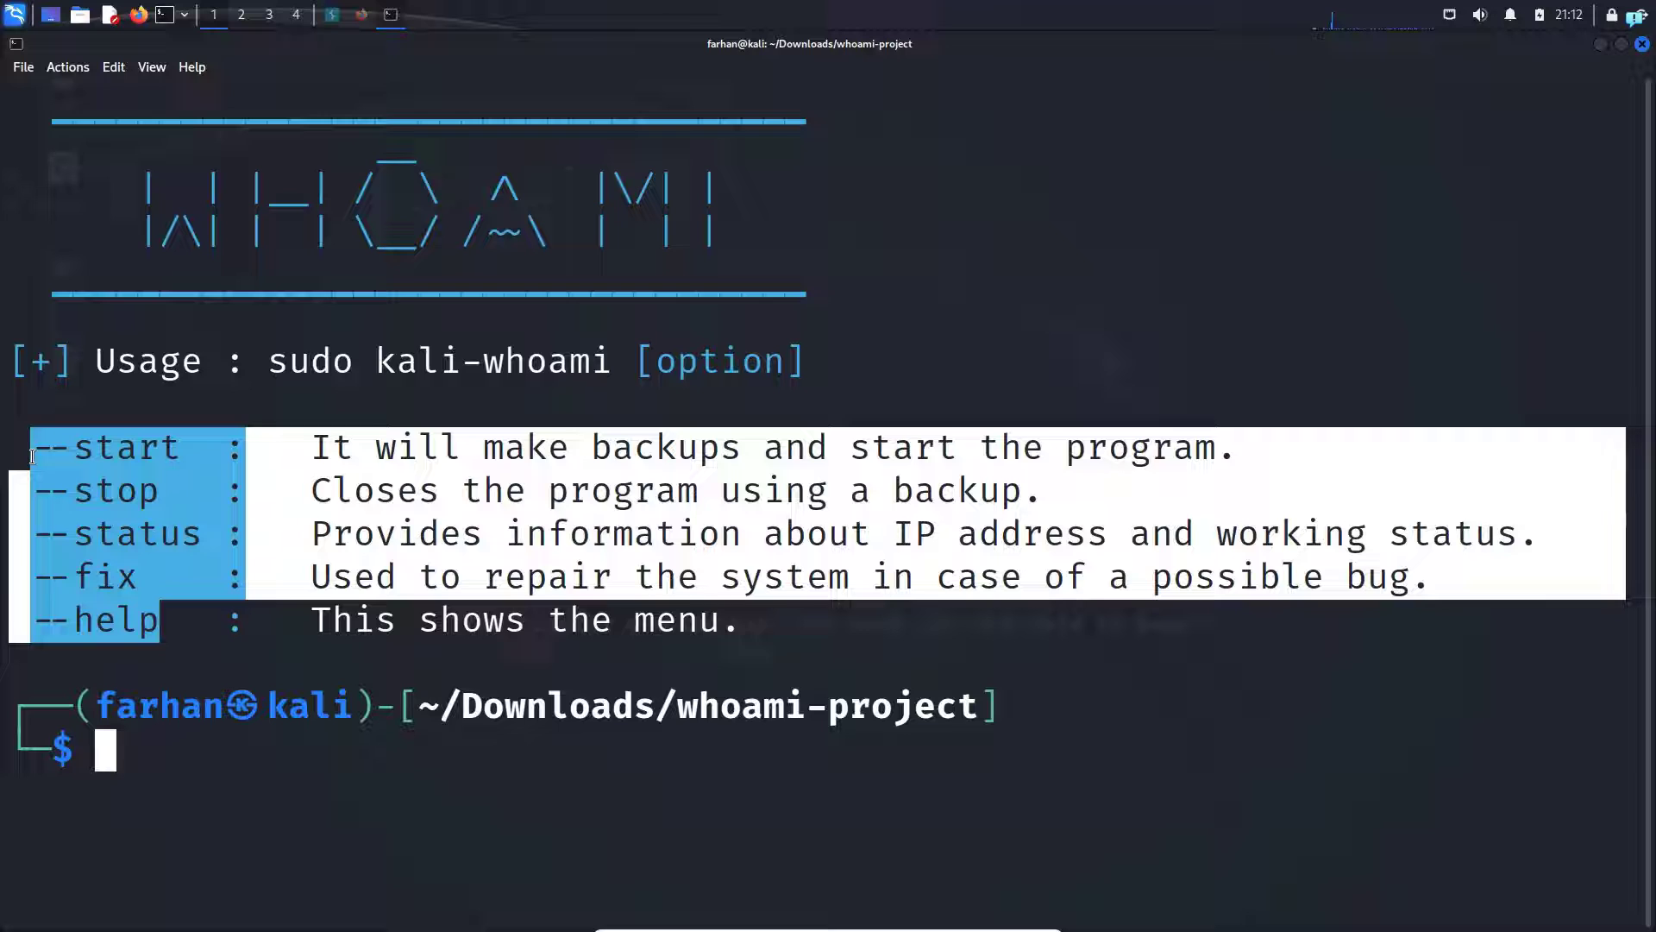
click(302, 788)
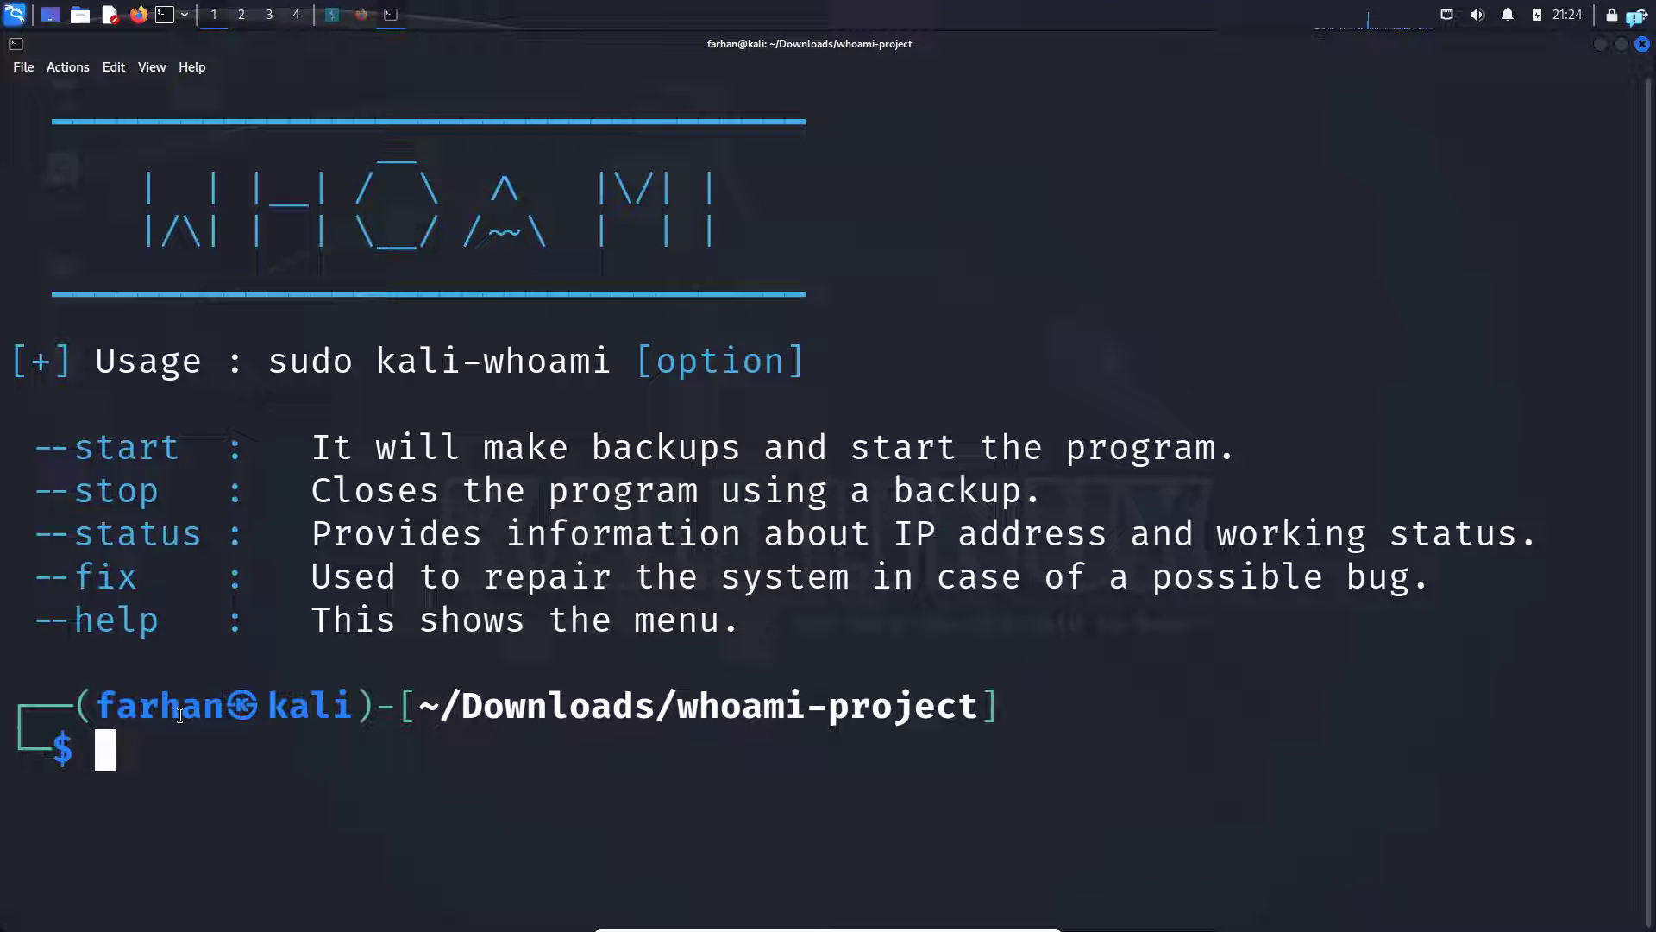
text(sudo kali-whoami --help)
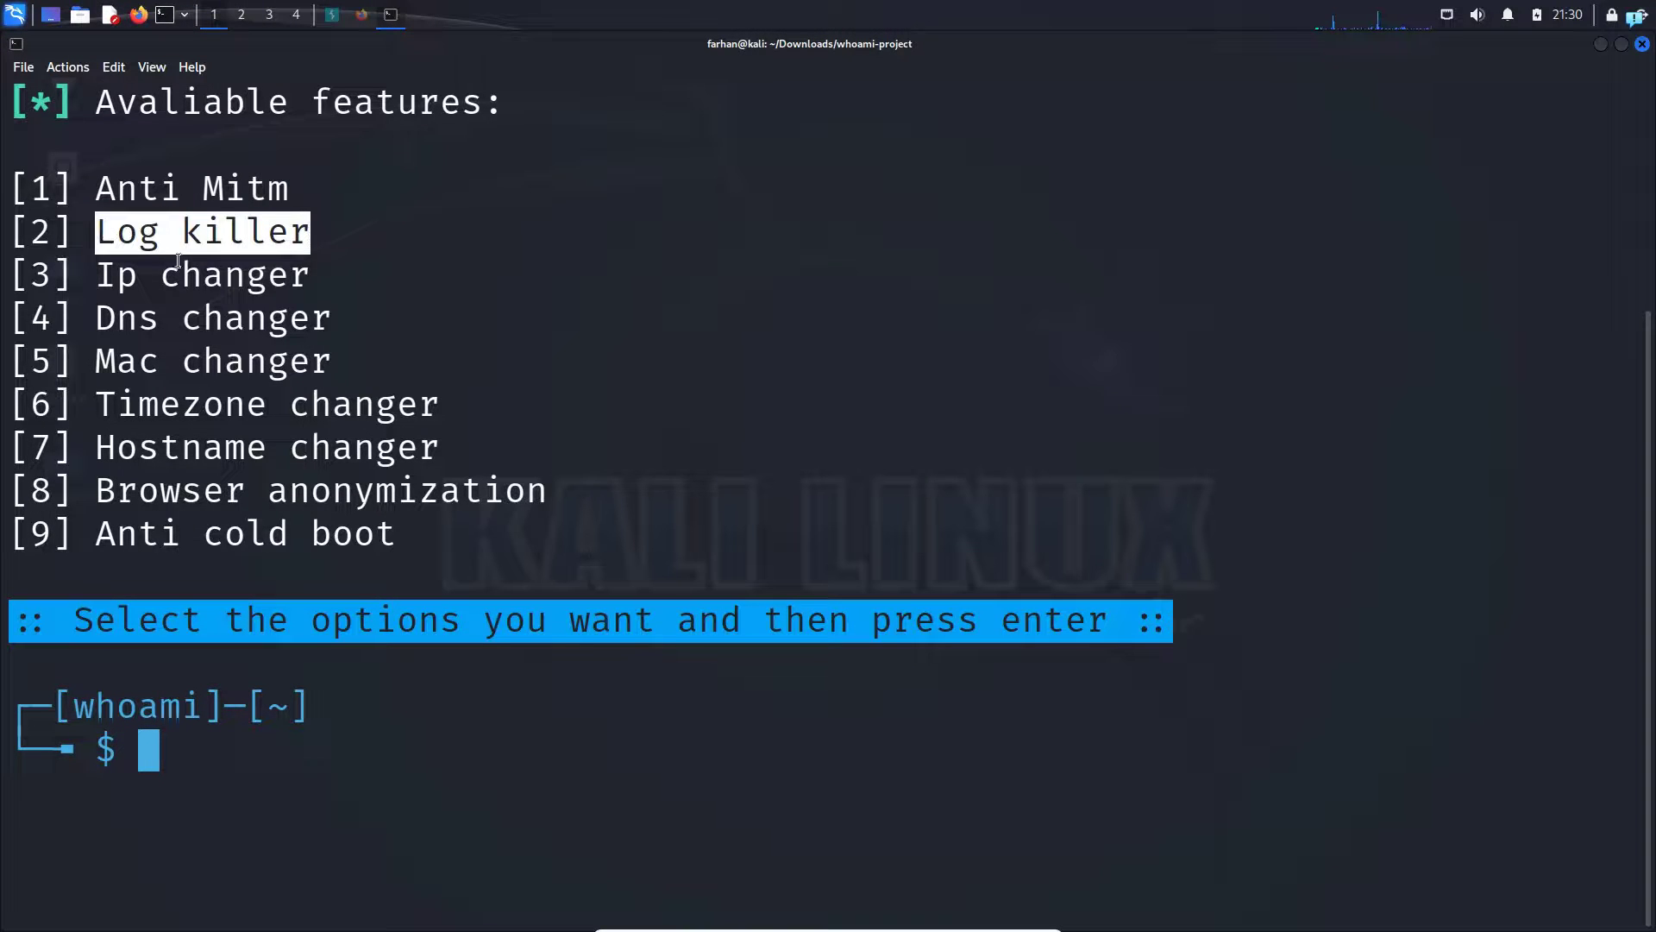
mouse_move(271, 255)
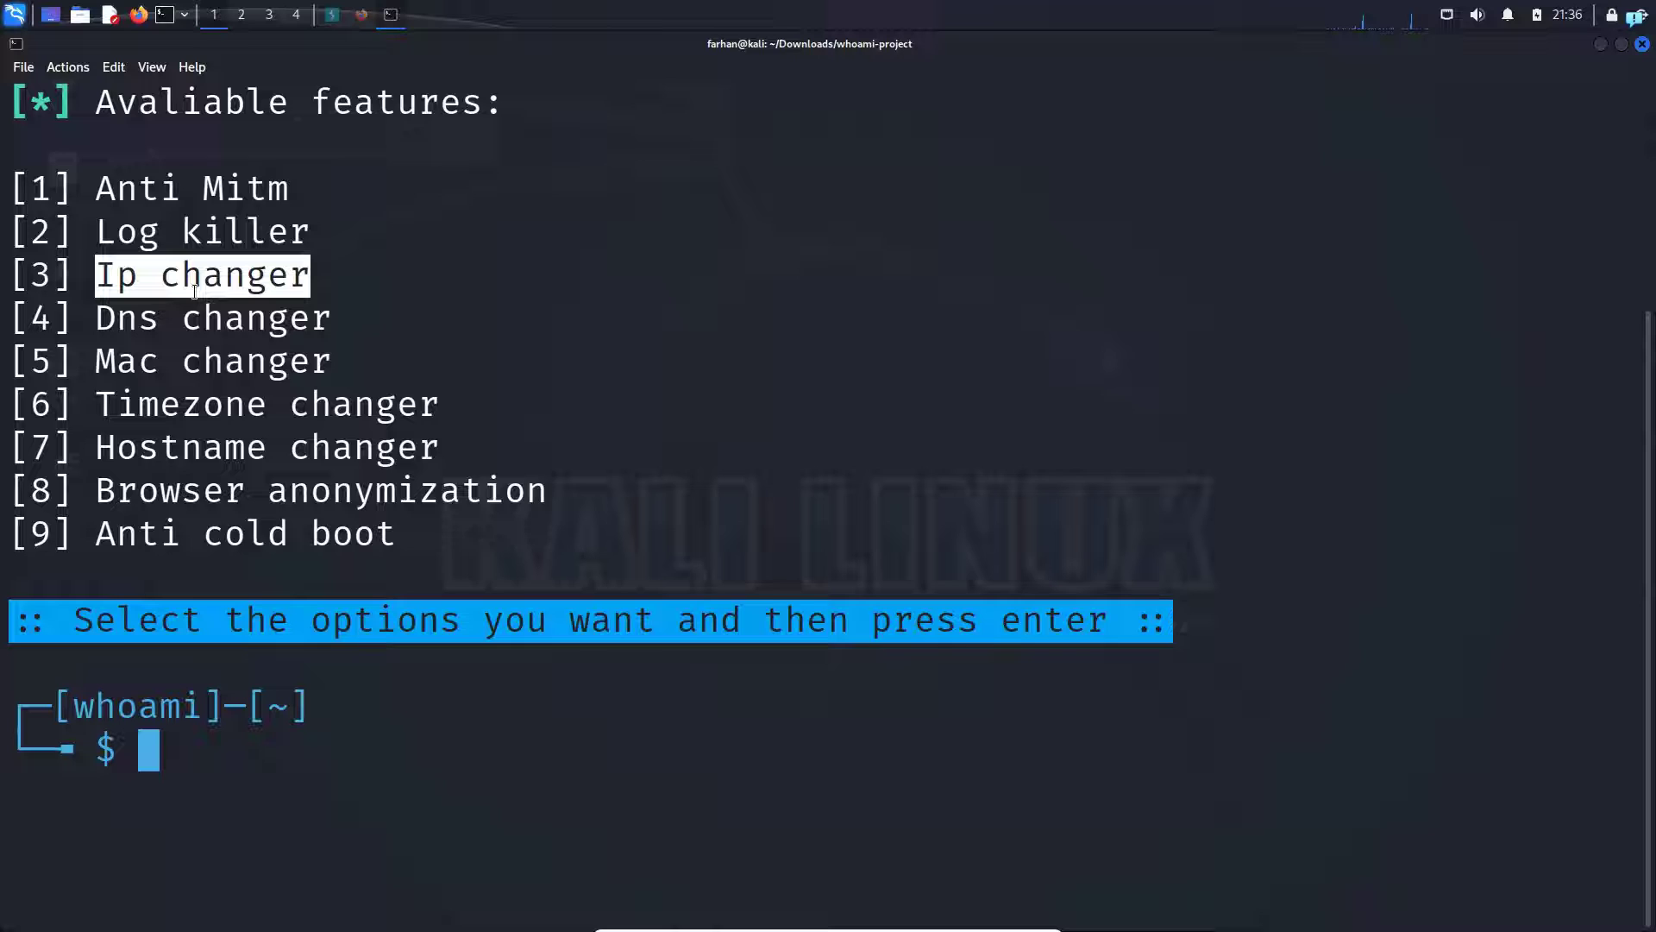
mouse_move(209, 299)
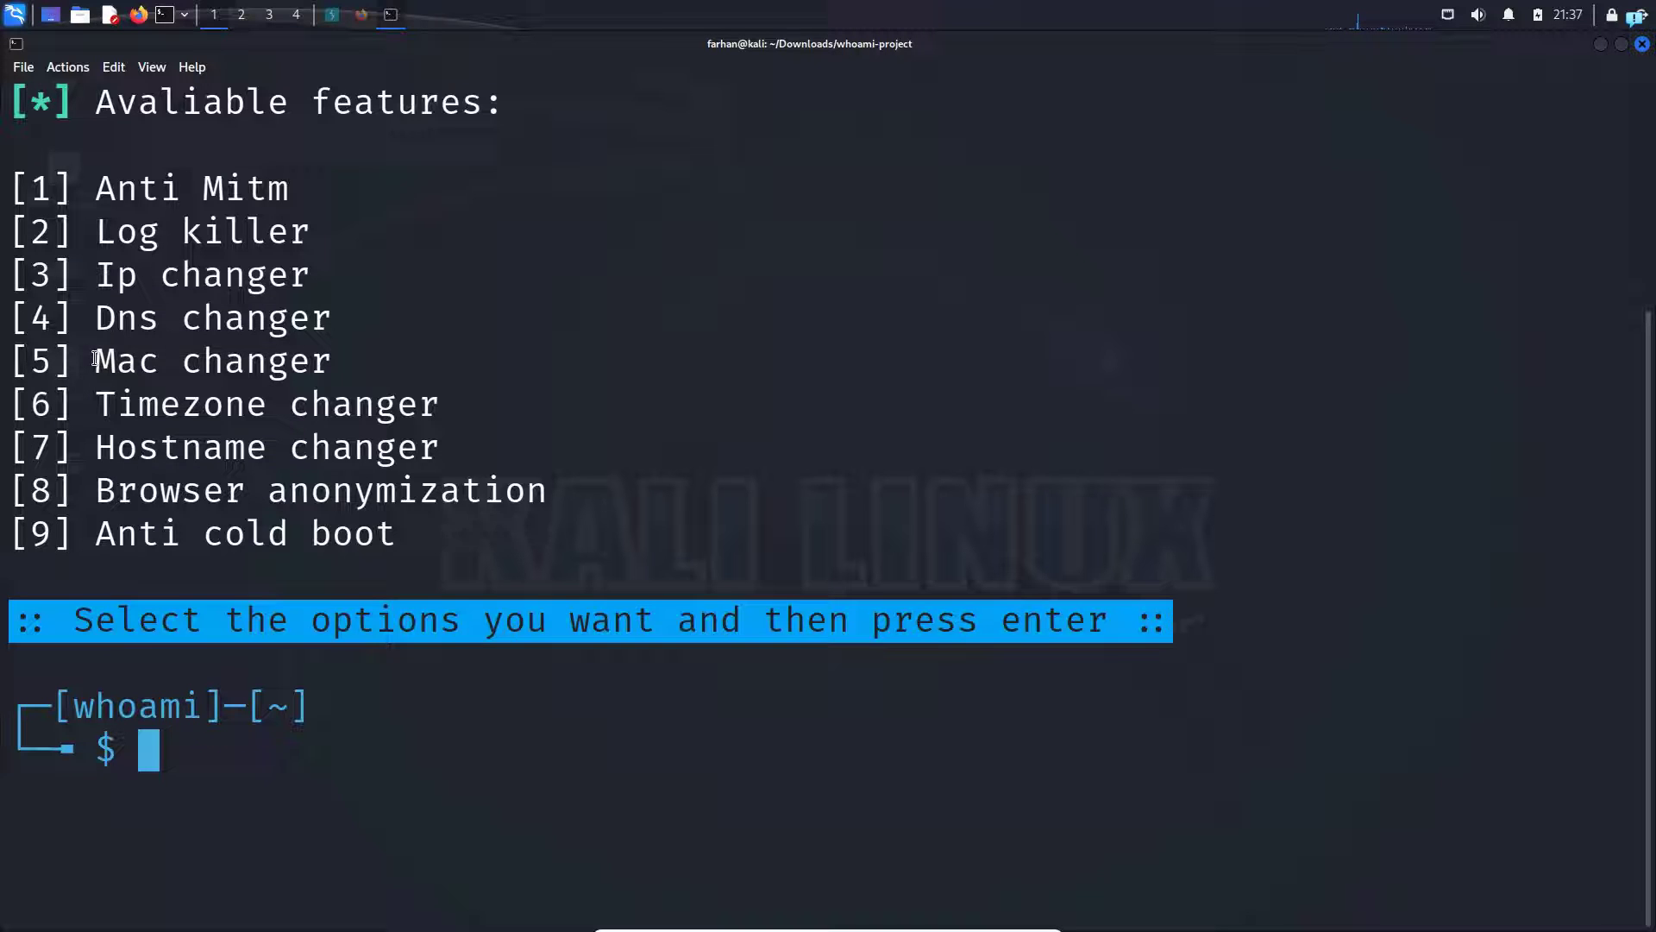
Step: Highlight feature names in kali-whoami's nine-item Available features list
double_click(181, 447)
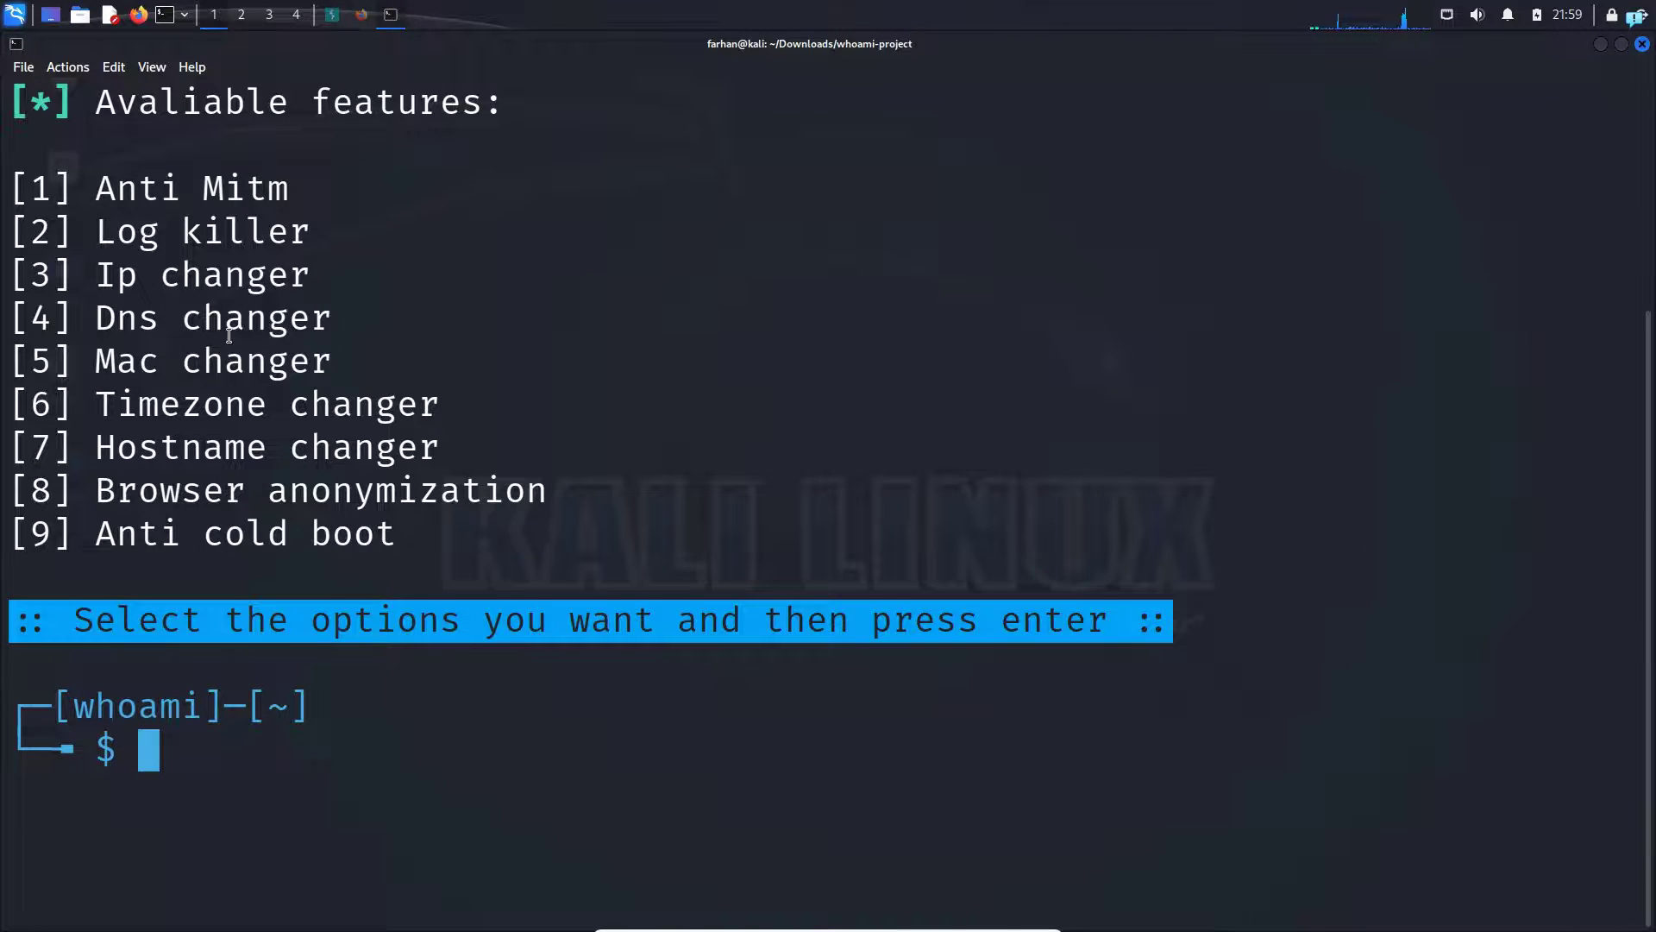
double_click(202, 274)
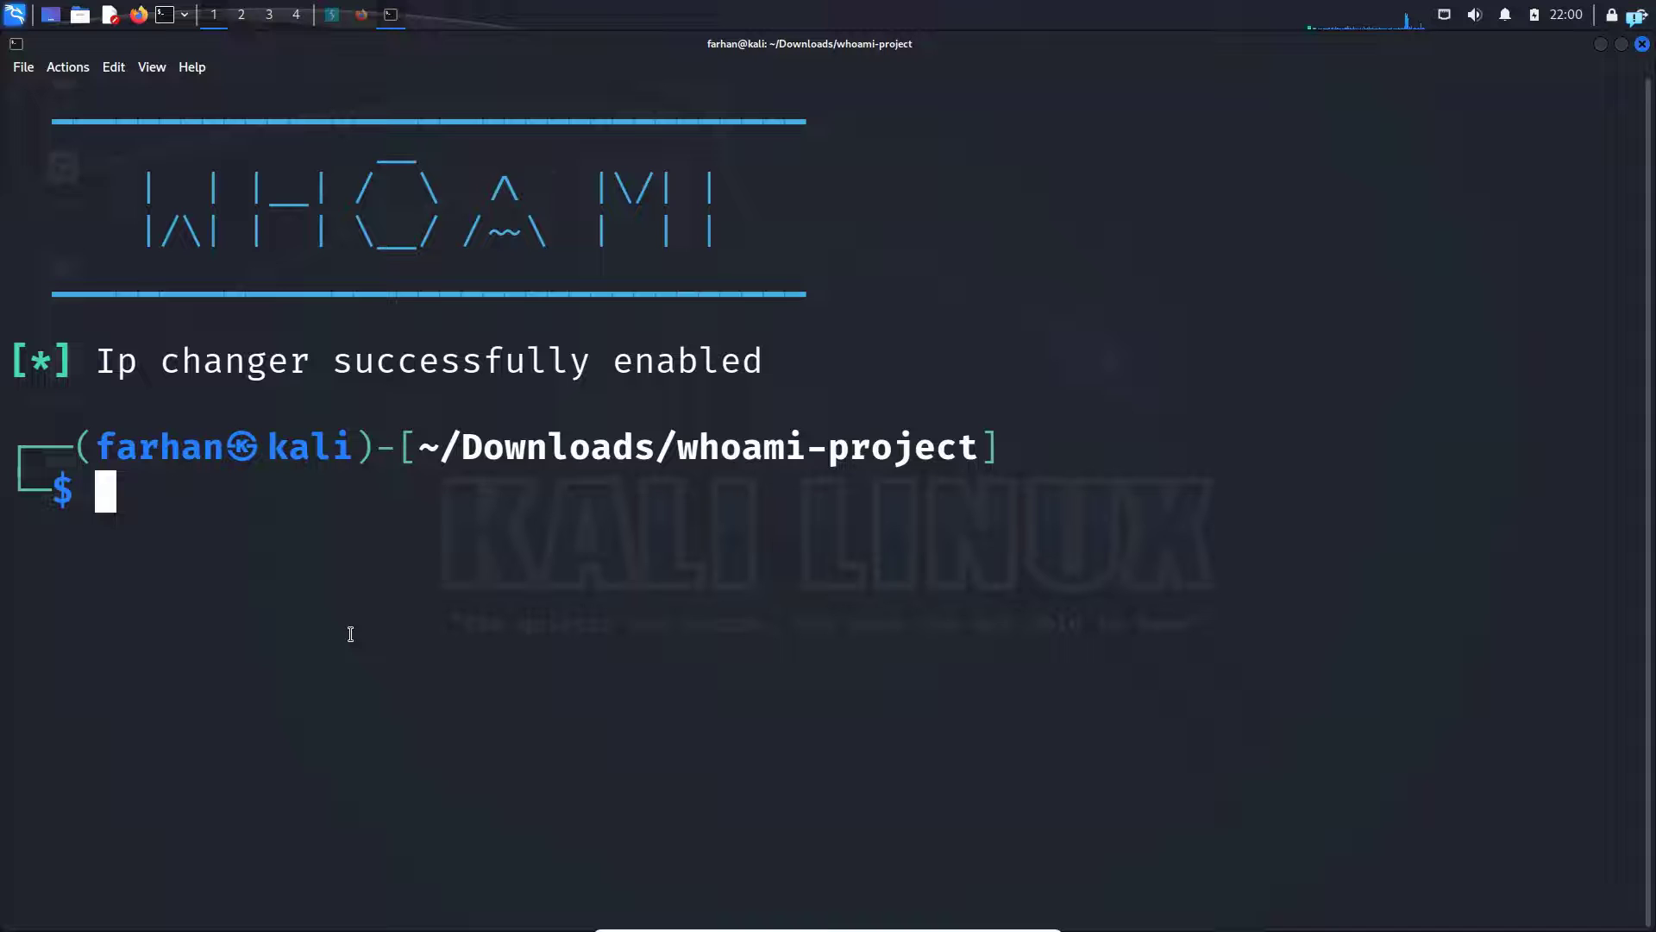
Step: Relaunch kali-whoami with 'sudo kali-whoami --start' to pick more features
text(sudo kali-whoami --start)
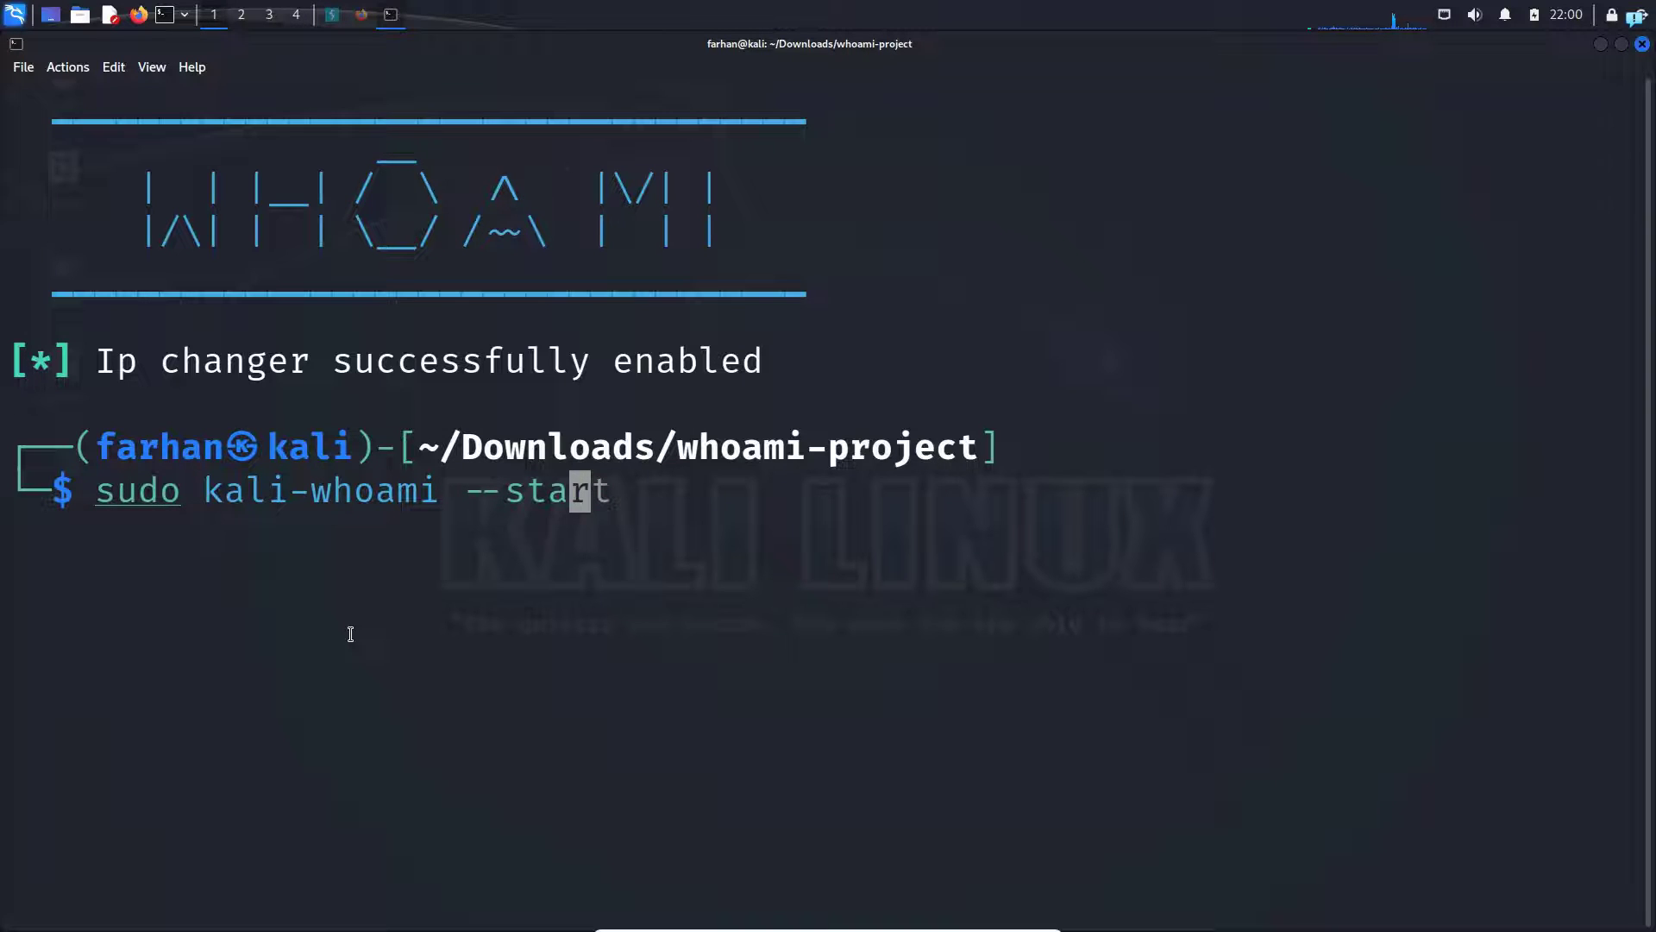
key(Return)
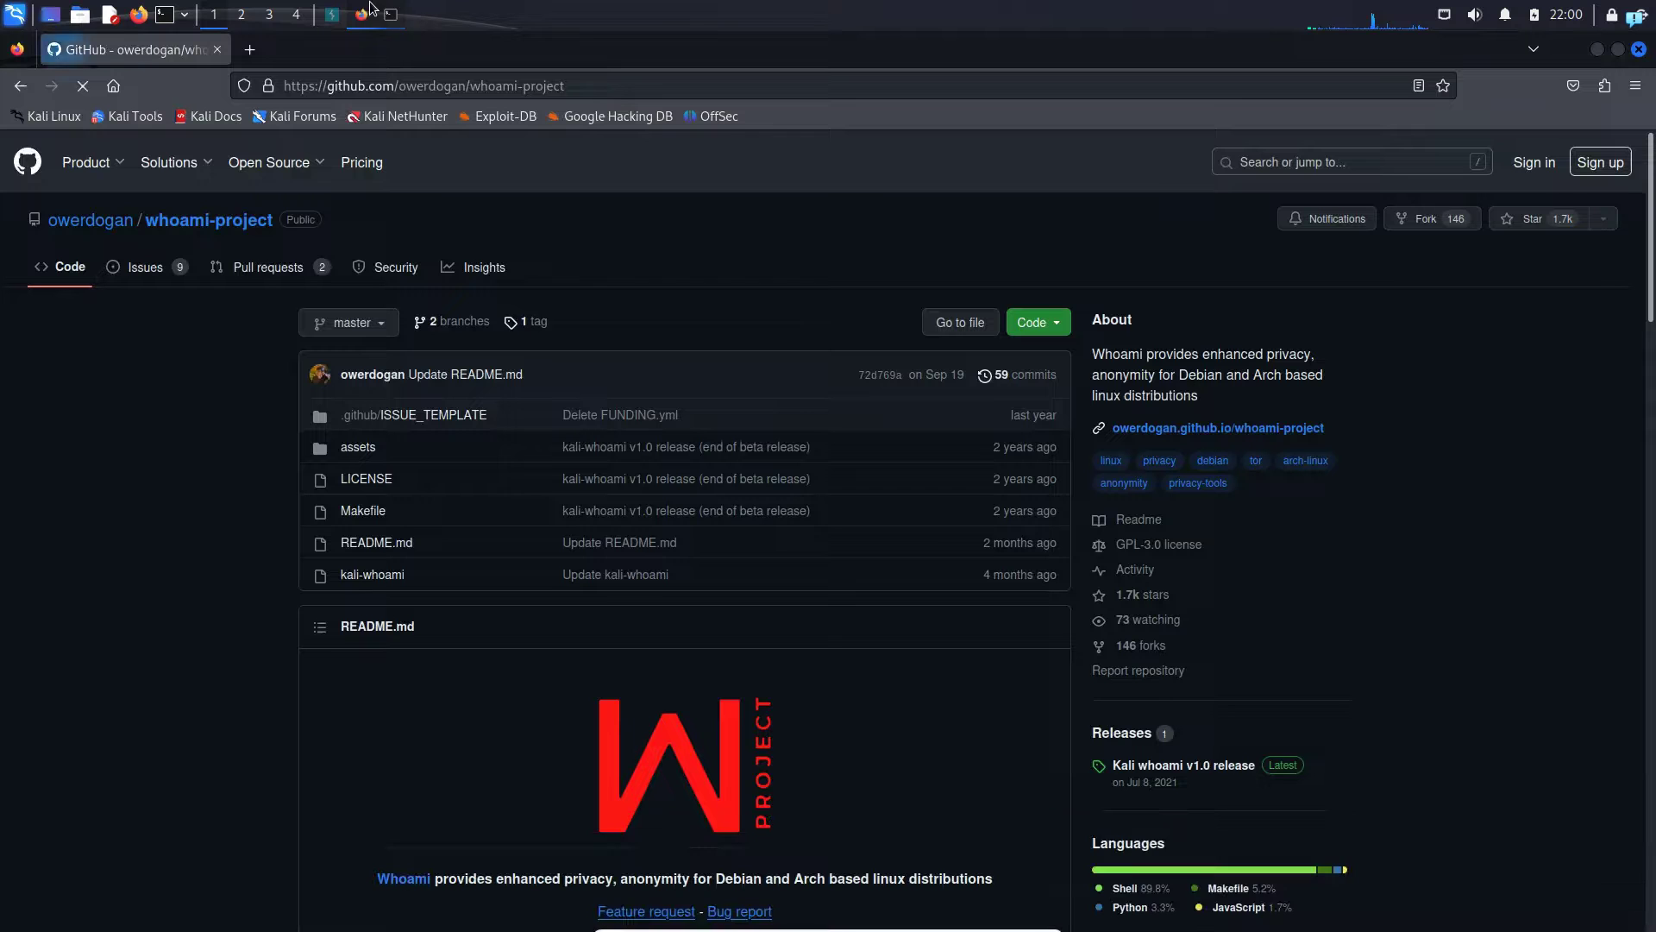
click(248, 49)
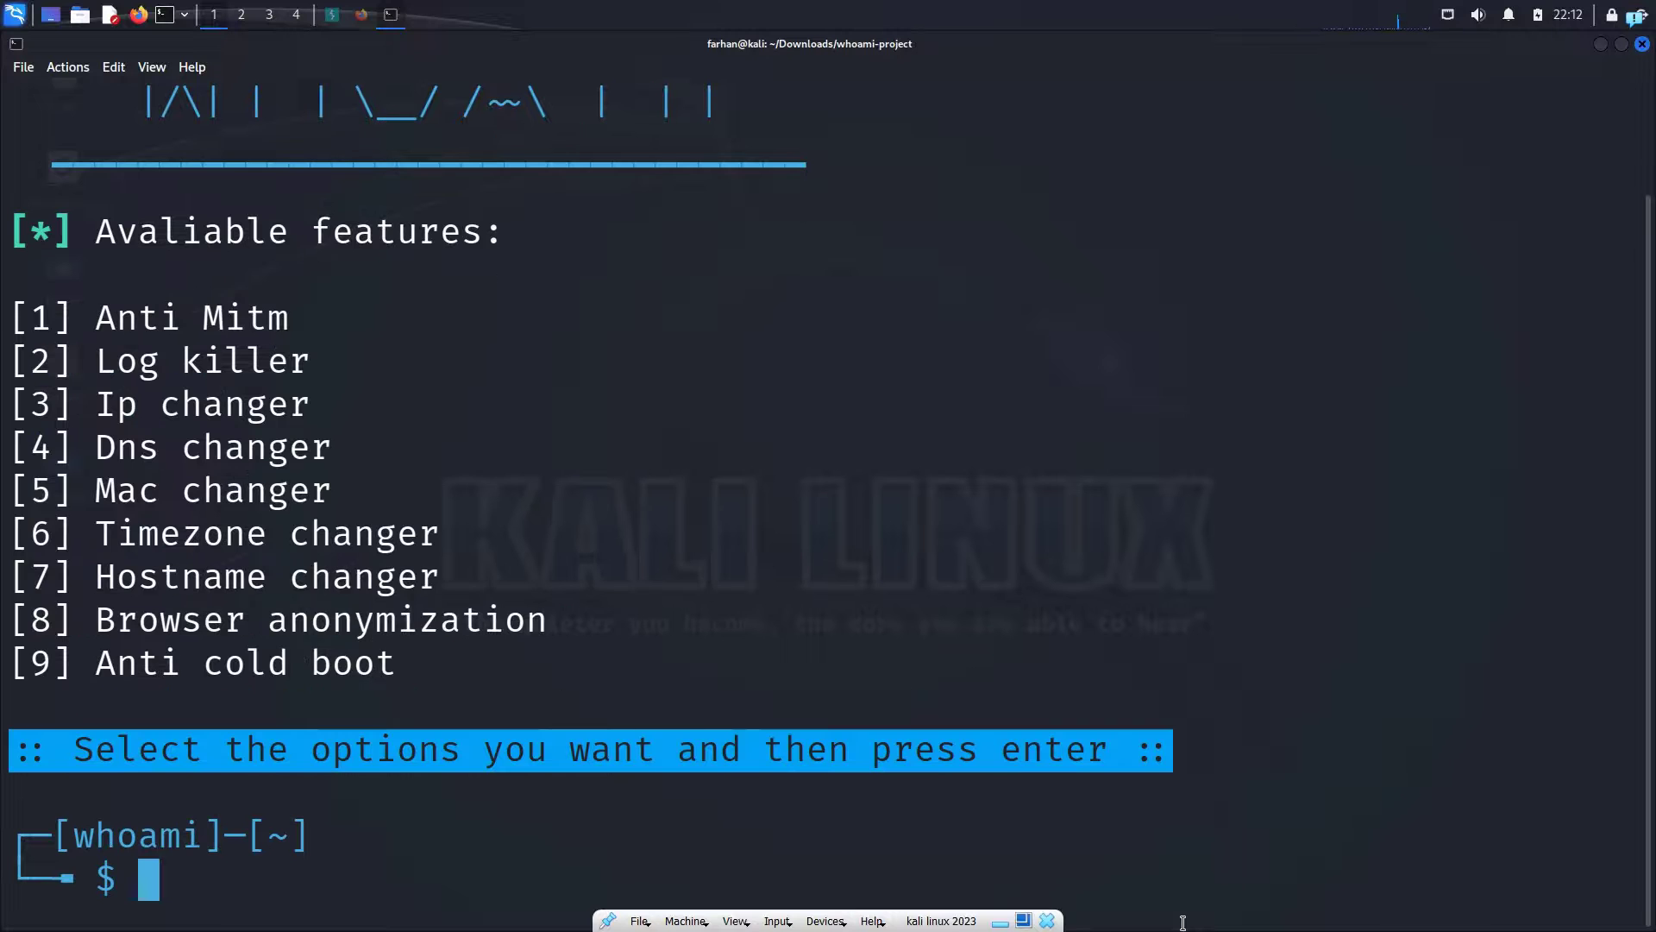
Step: Enter options 2, 6 and 7 for Log killer, Timezone changer and Hostname changer
text(2)
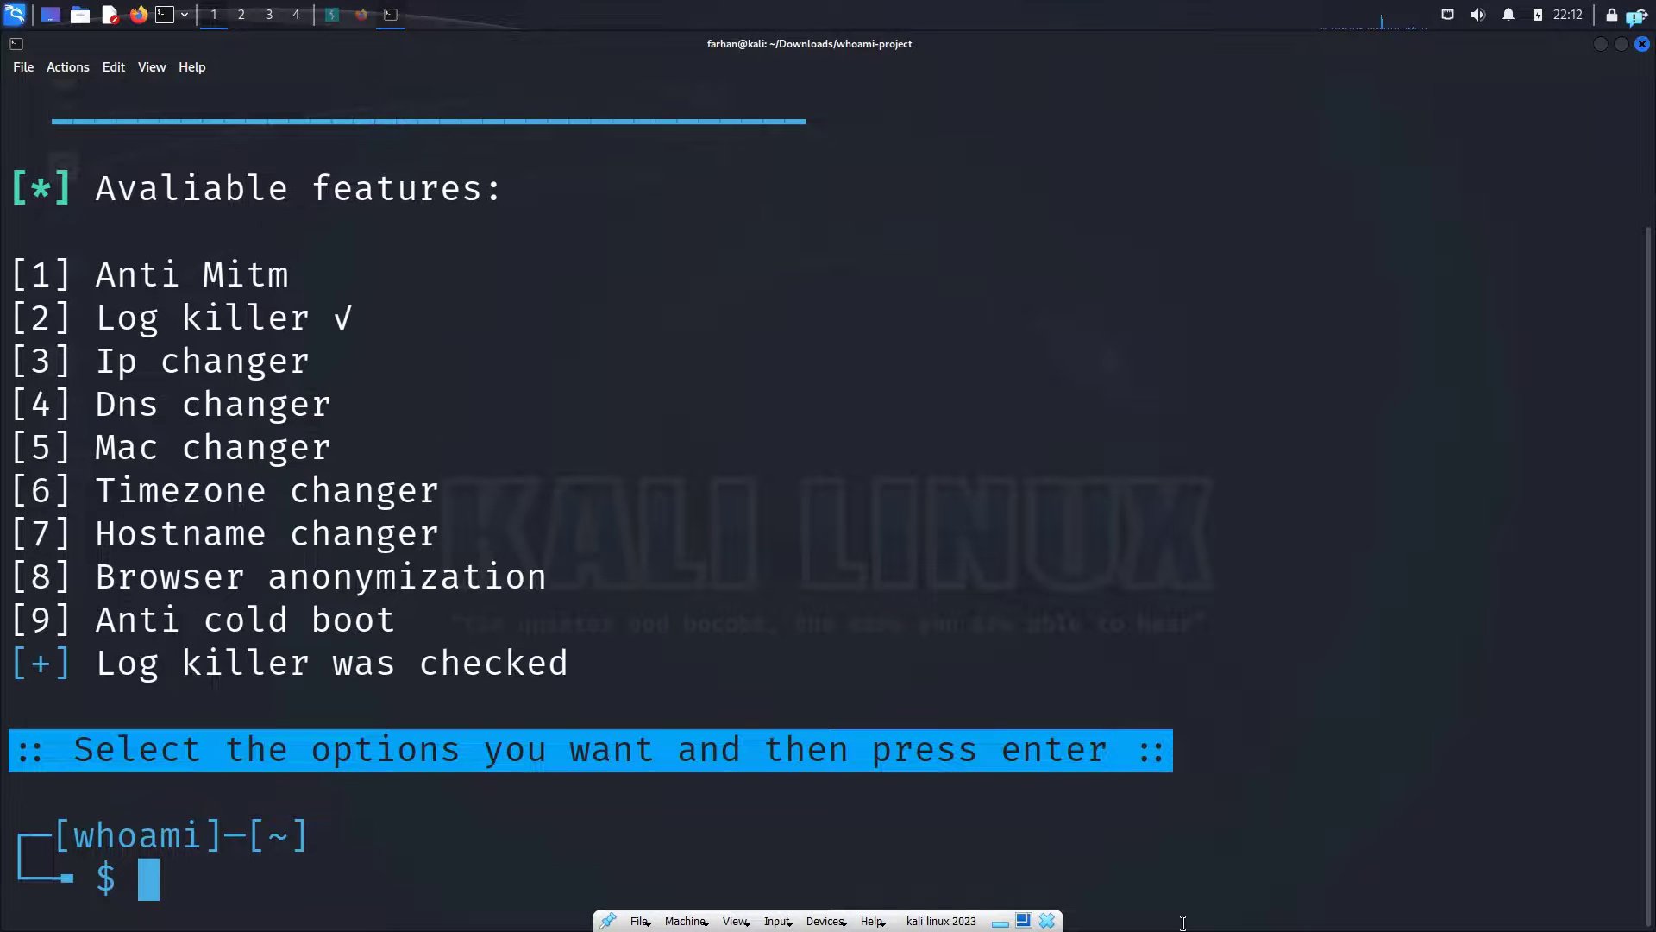
text(6)
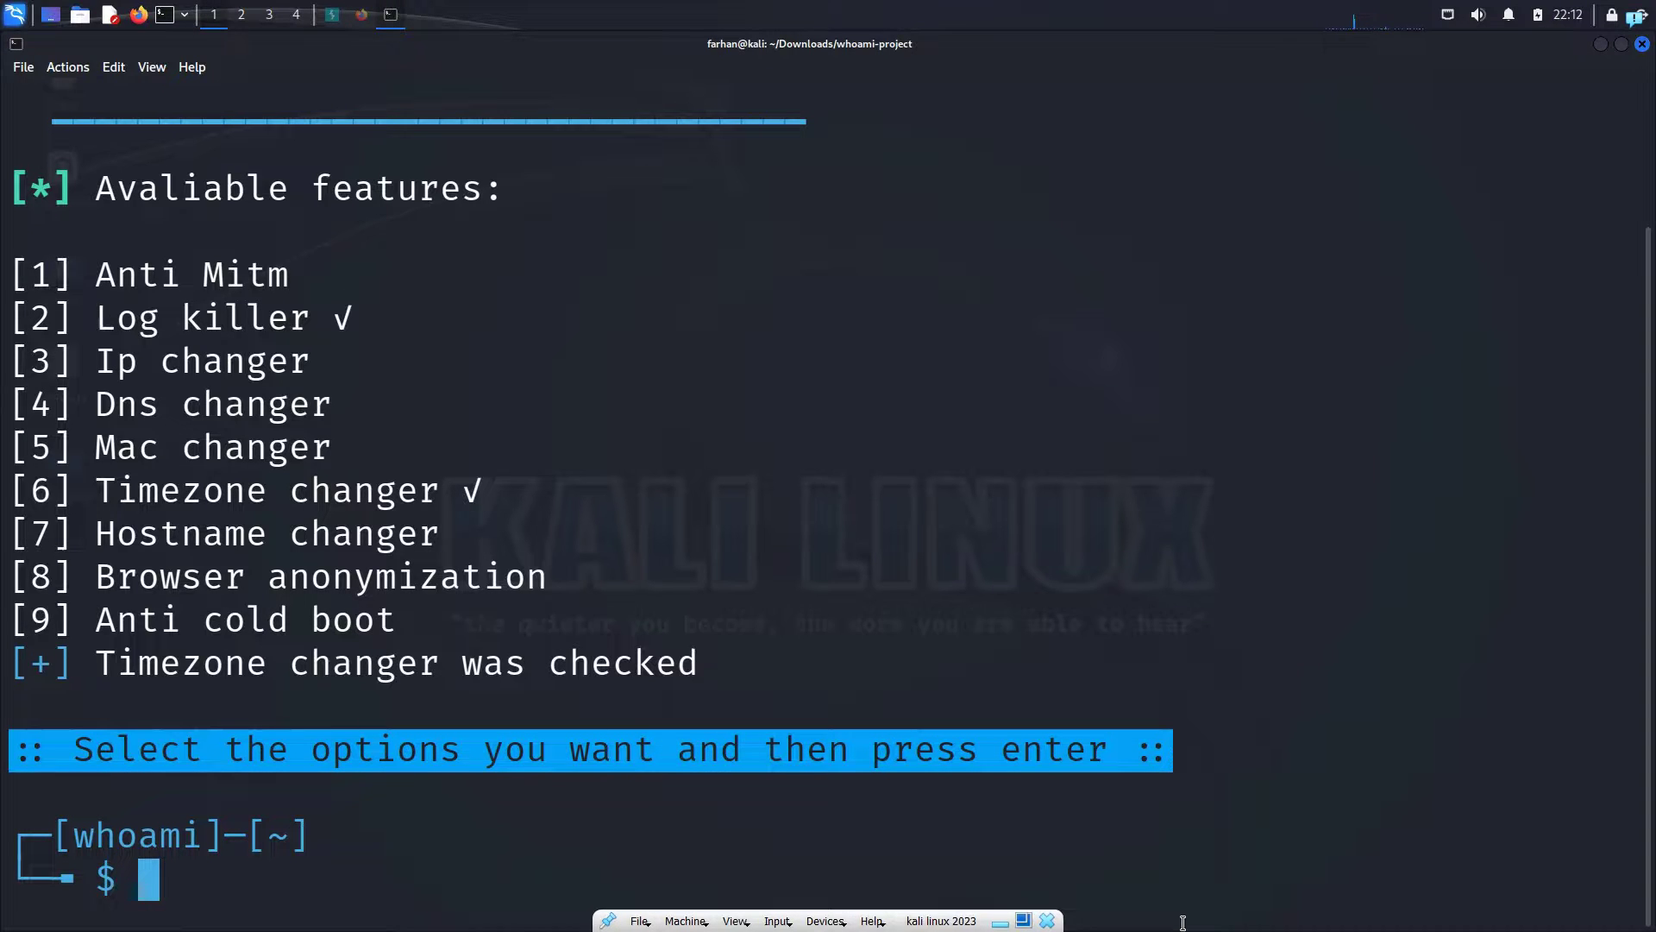
text(7)
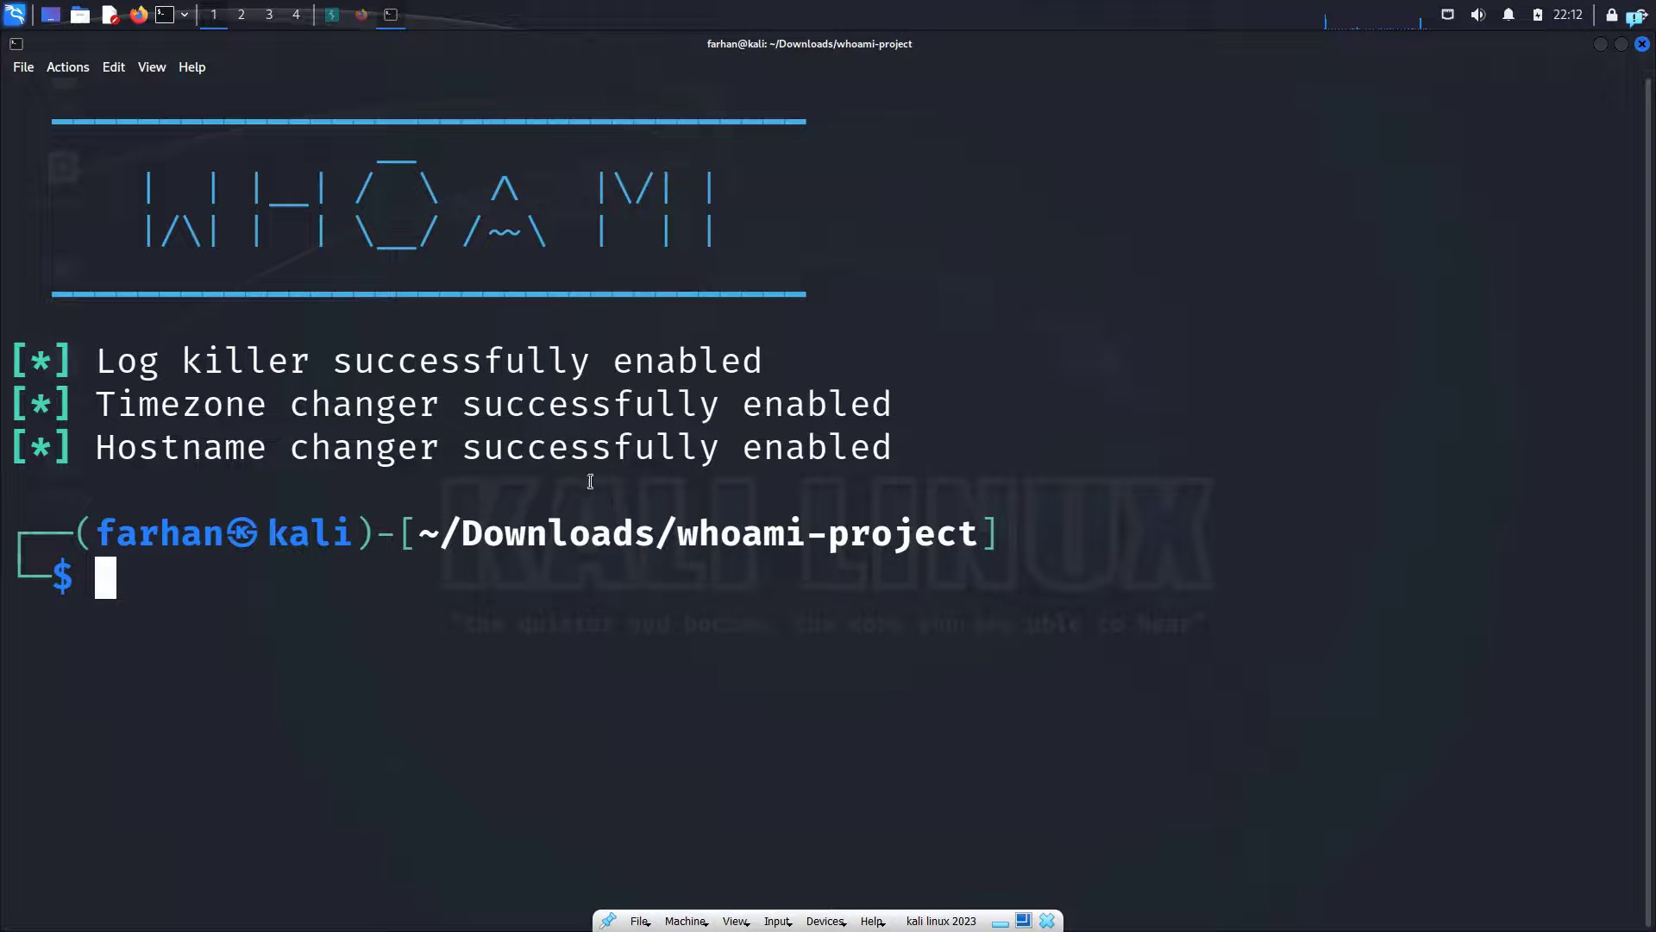
Step: Check the hostname with cat /etc/hostname and date, then relaunch kali-whoami to disable features
text(cat)
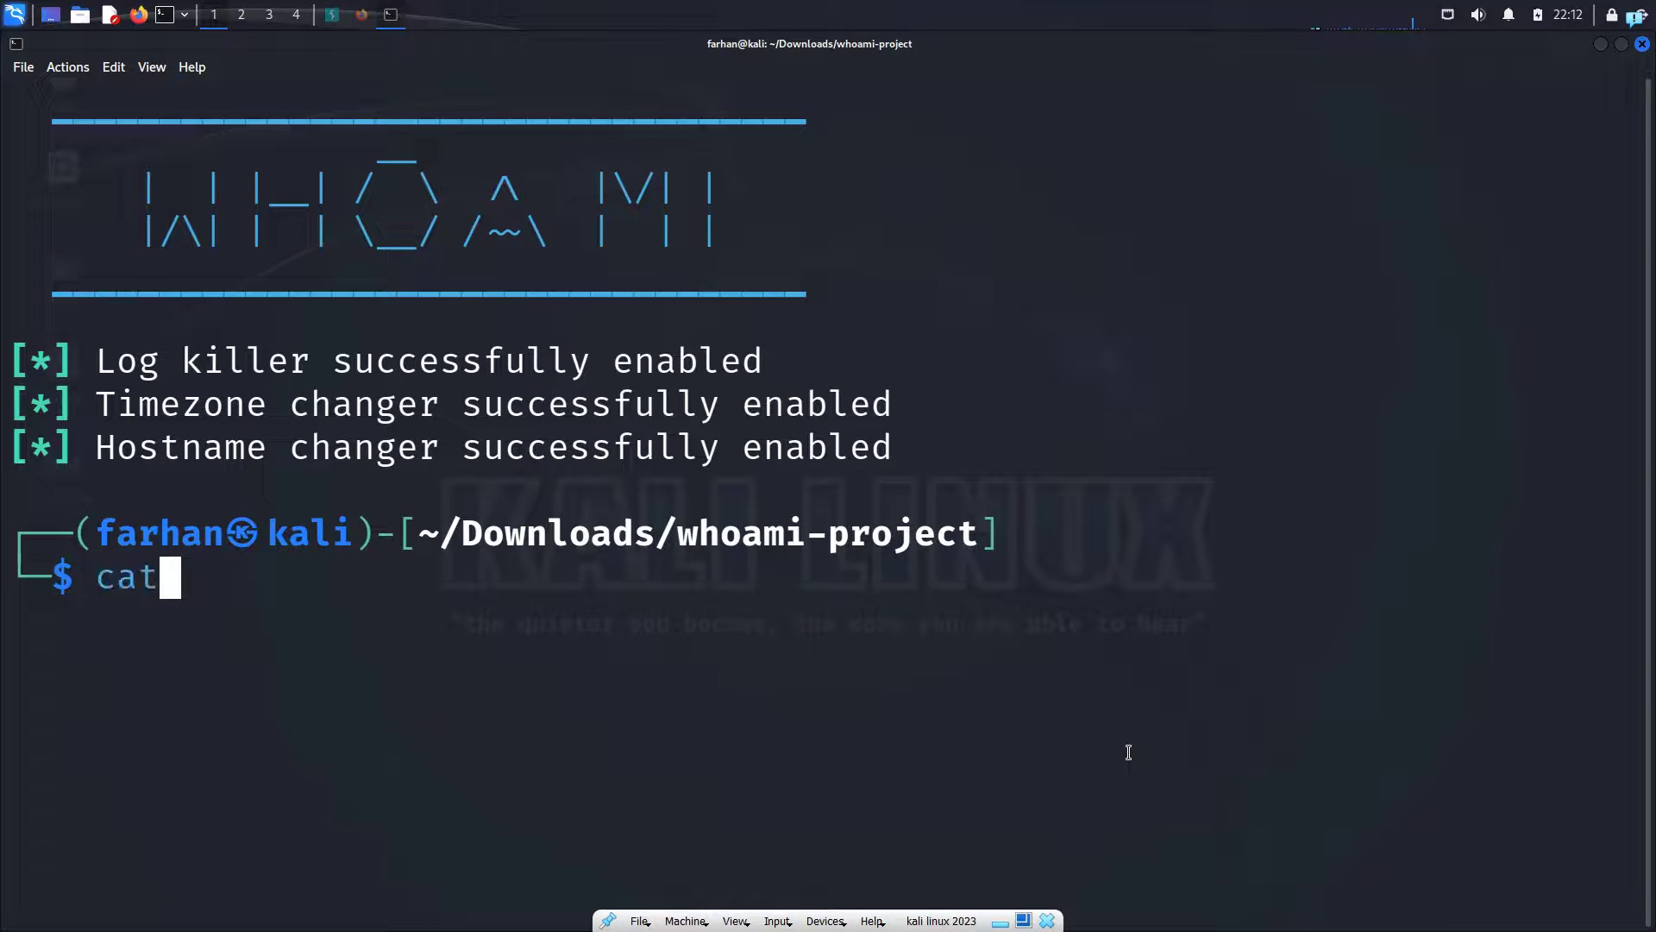
text(/etc/hostname)
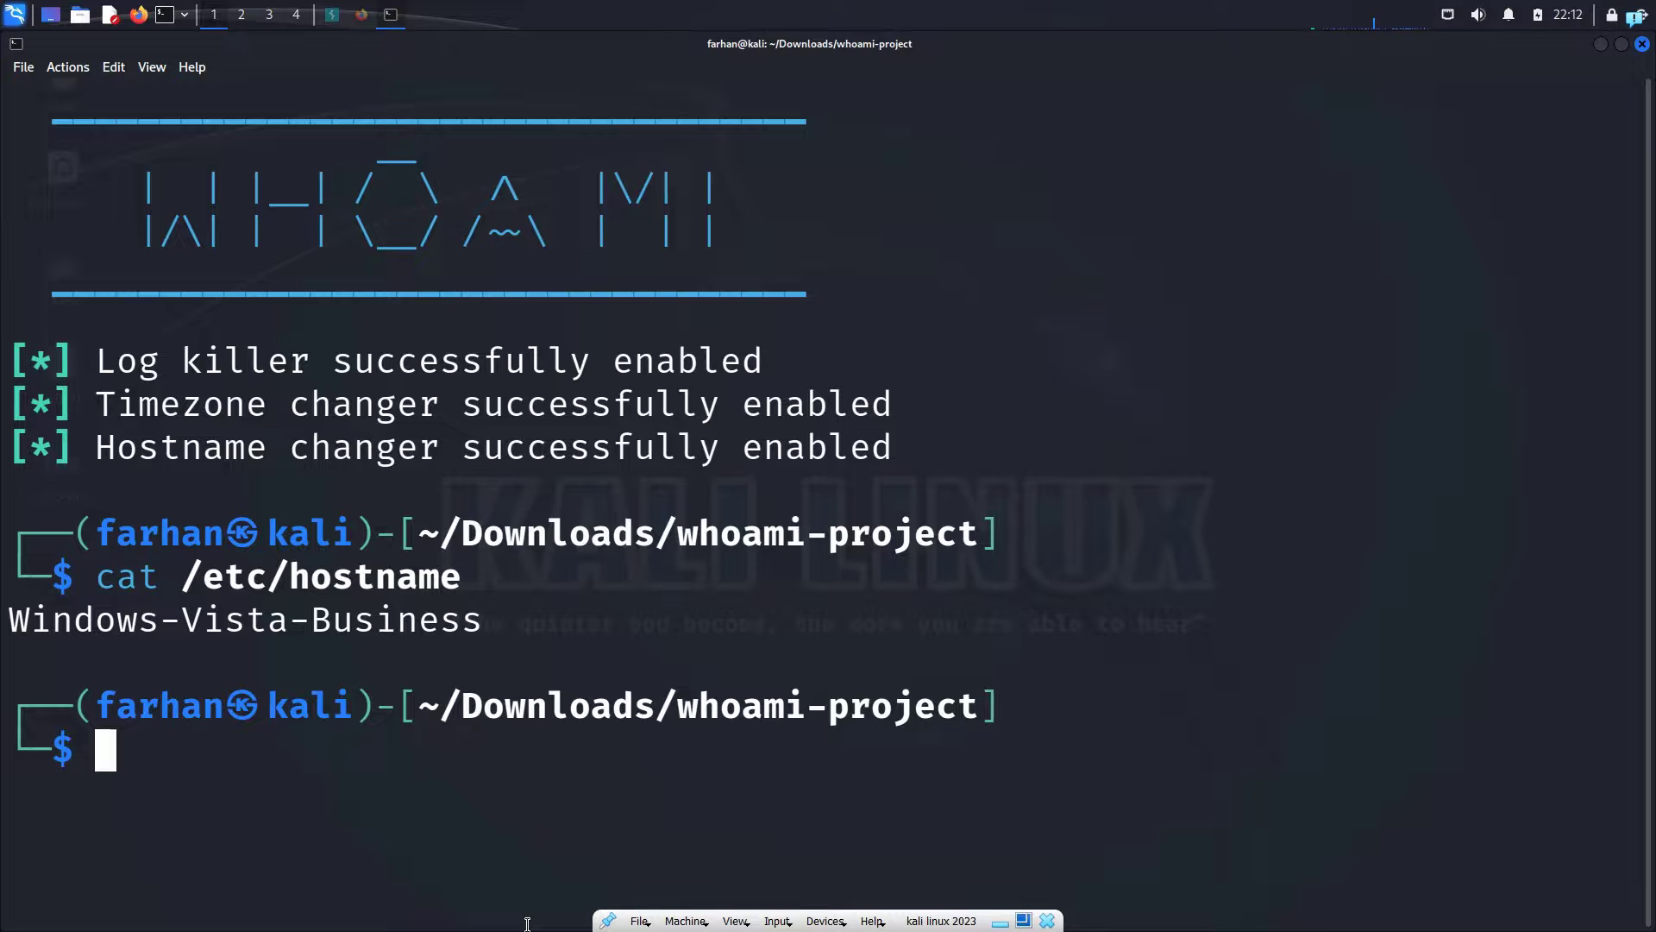
text(date)
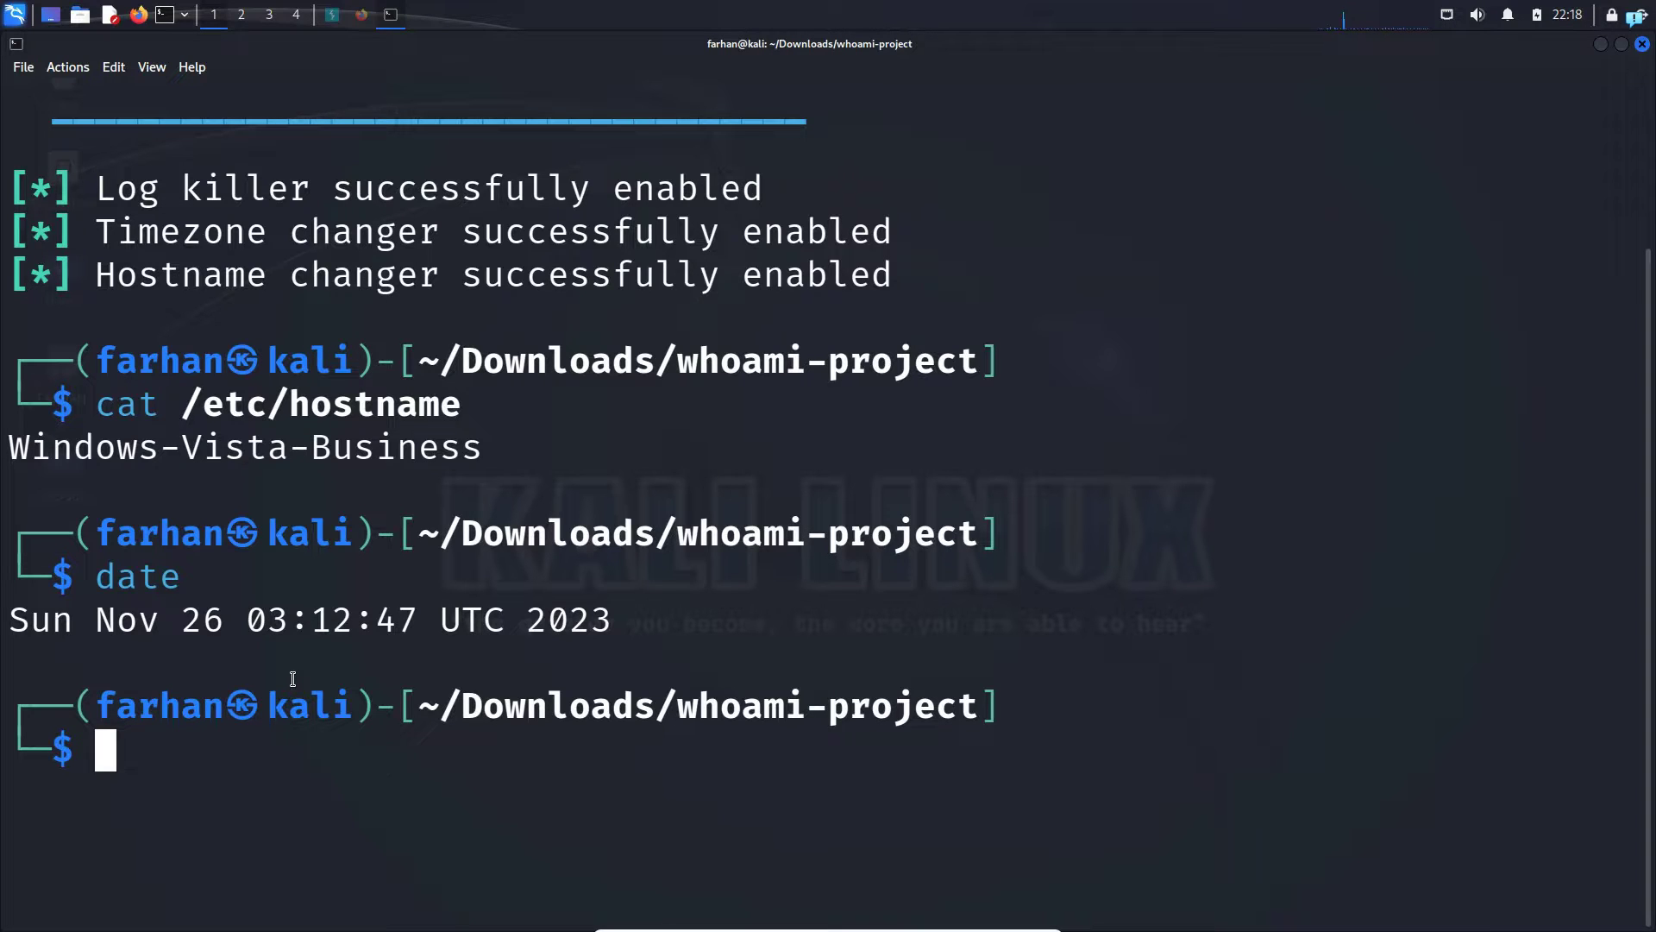
text(sudo kali-whoami --start)
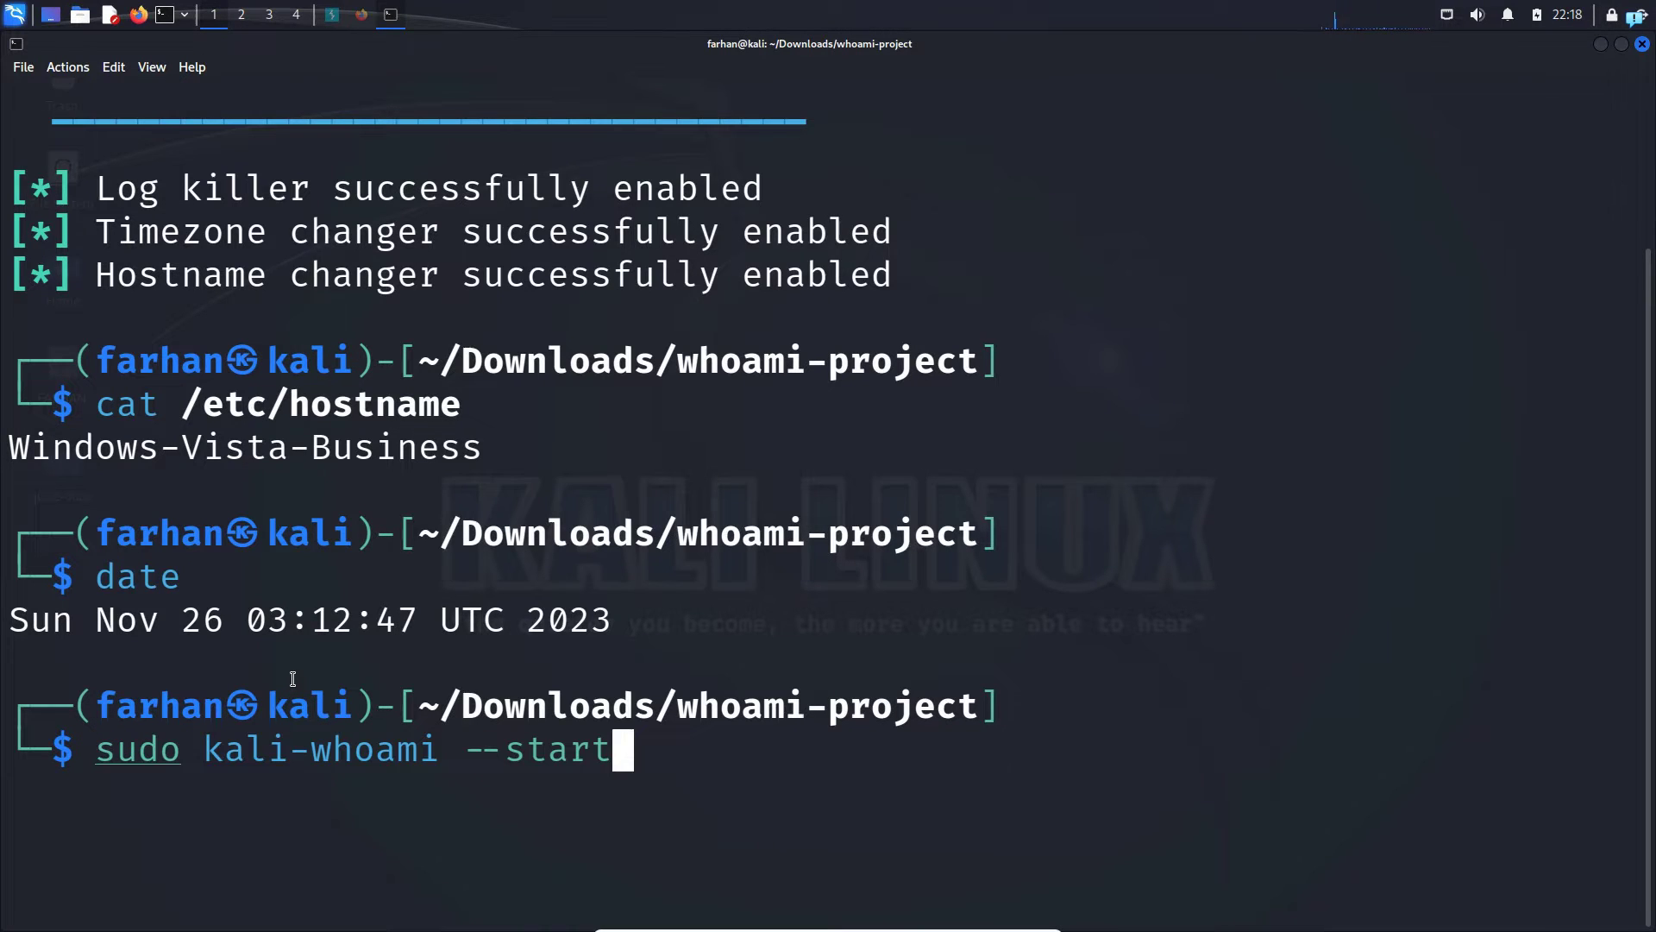
key(Return)
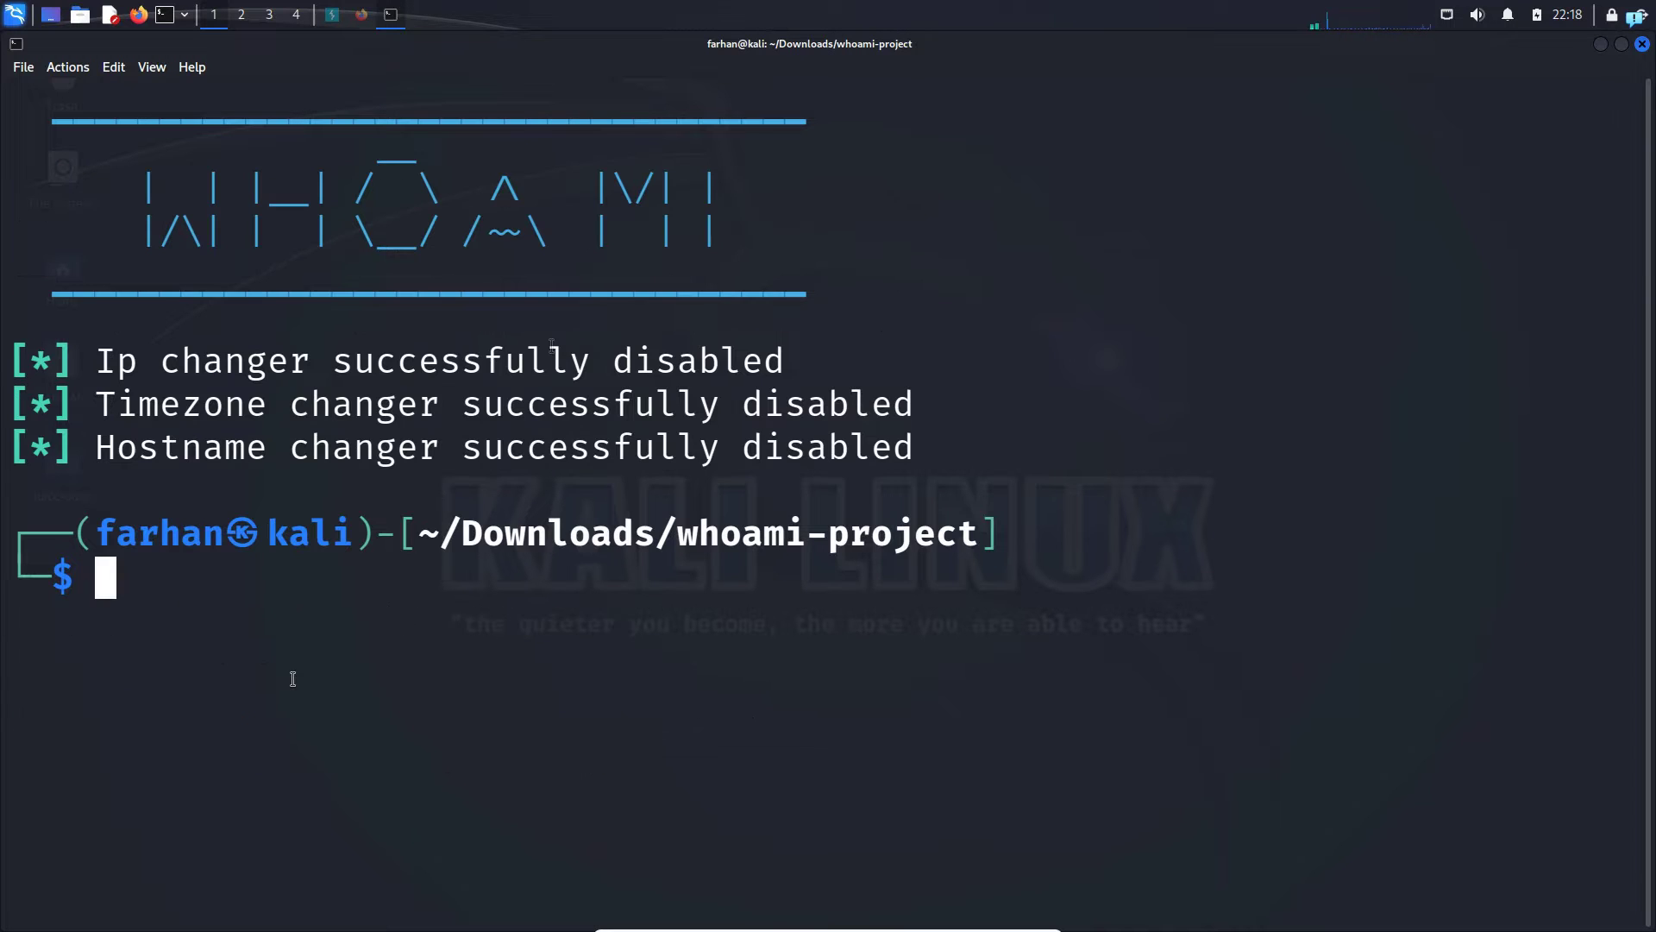